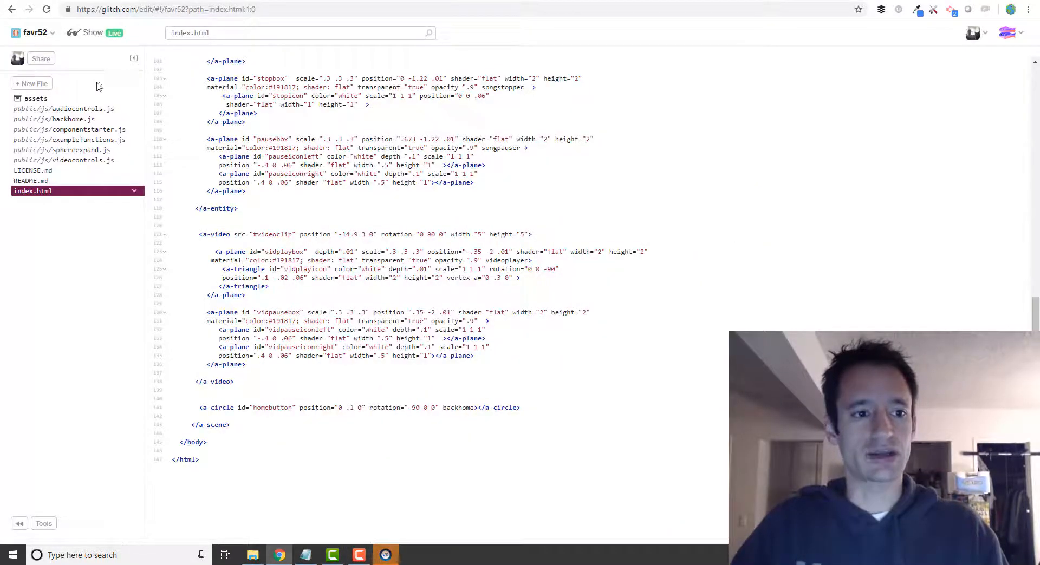
Open audiocontrols.js, review the songstopper and songpauser components, and select the songpauser name
click(62, 108)
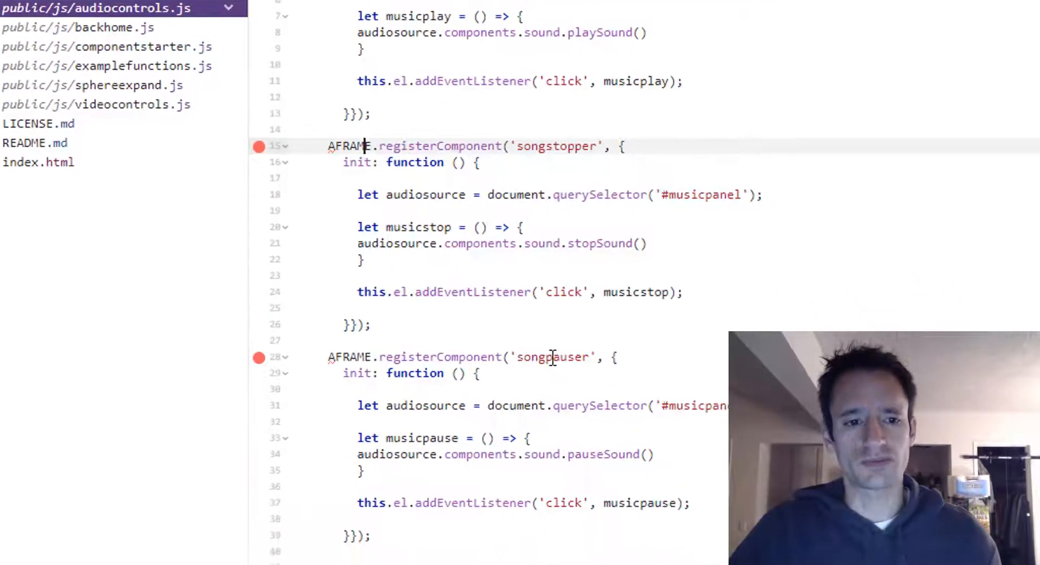
scroll(down, 3)
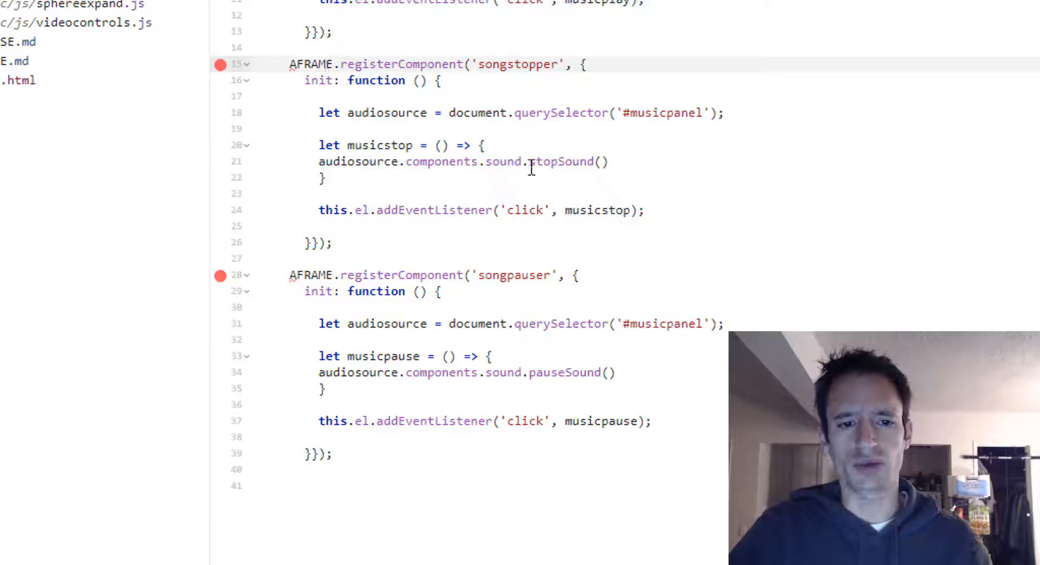
double_click(559, 161)
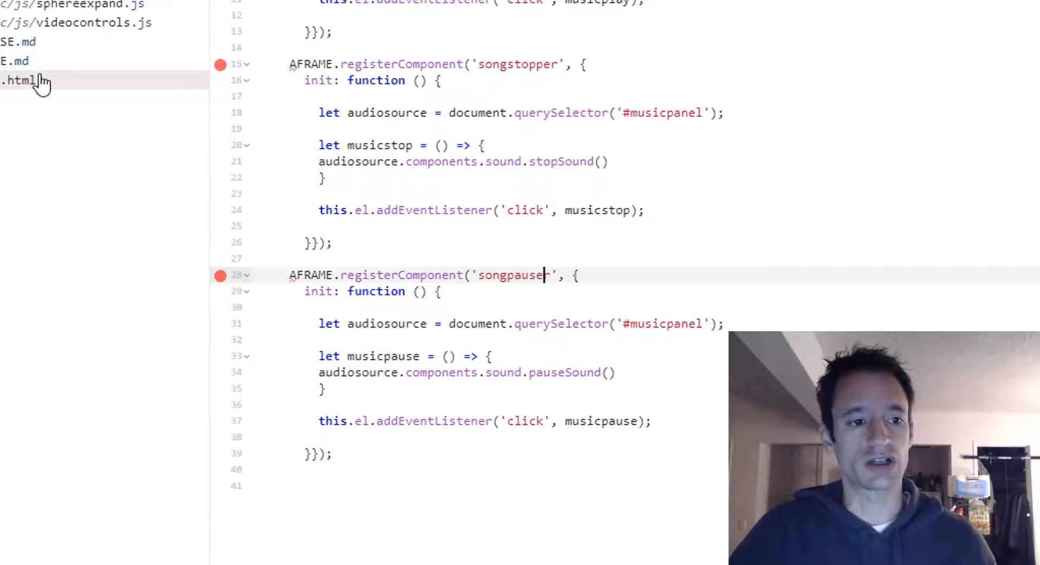
Return to index.html to view the pausebox and a-video markup
click(24, 80)
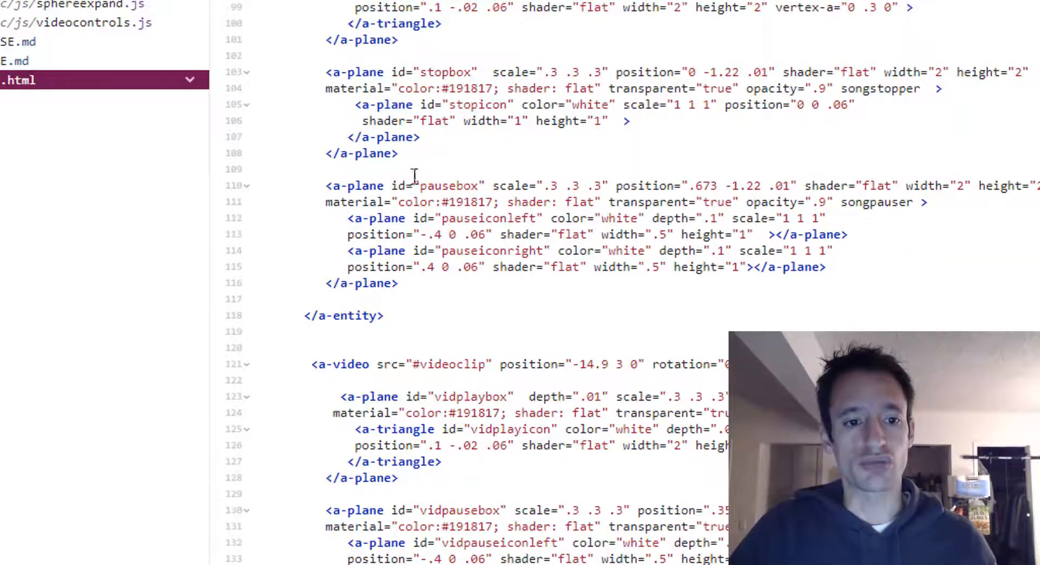
click(471, 202)
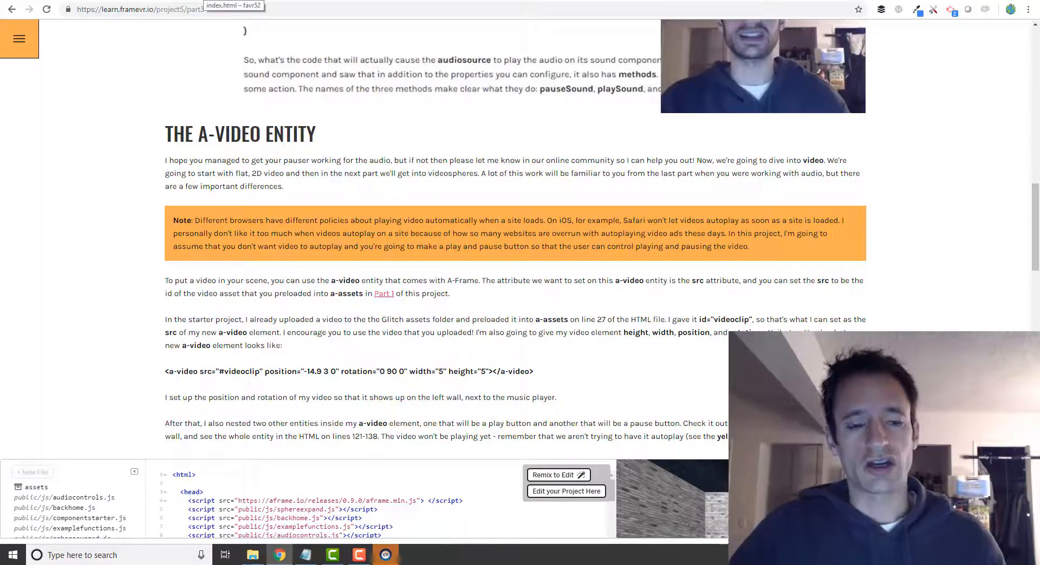
Inspect the musicpanel entity's sound attribute, then scroll to the querySelector explanation
click(566, 491)
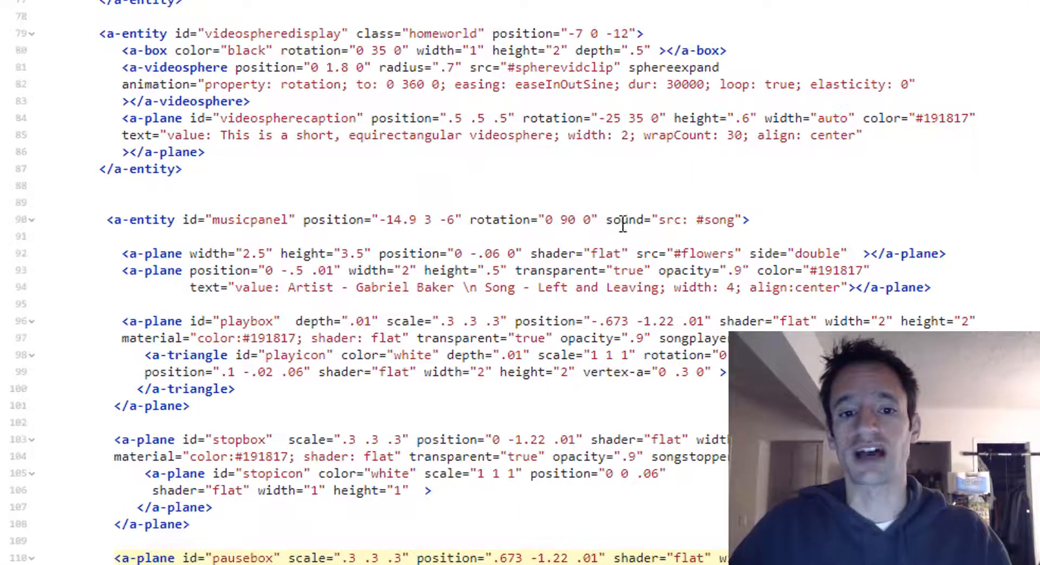
double_click(702, 220)
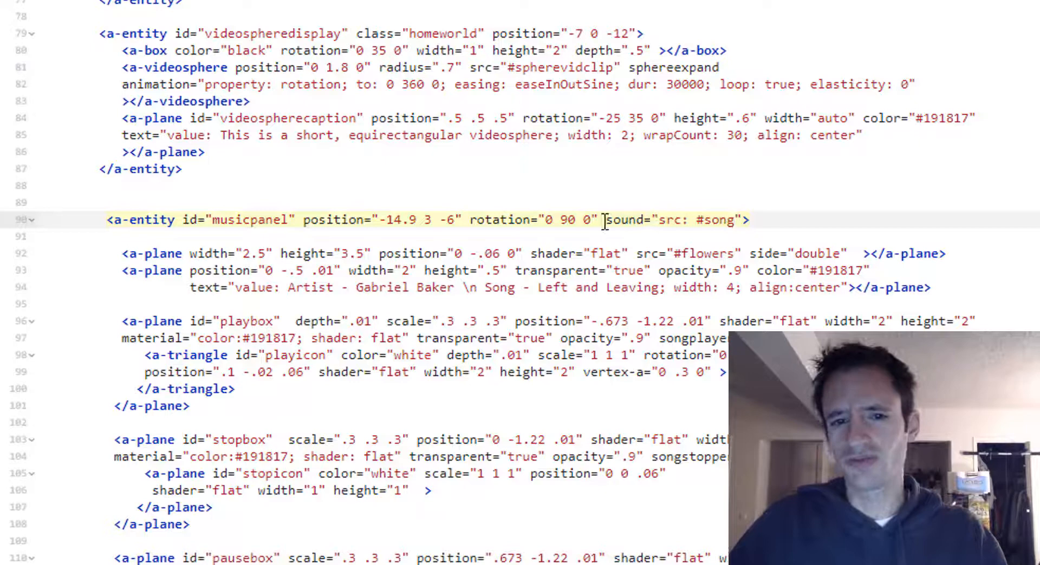
double_click(624, 220)
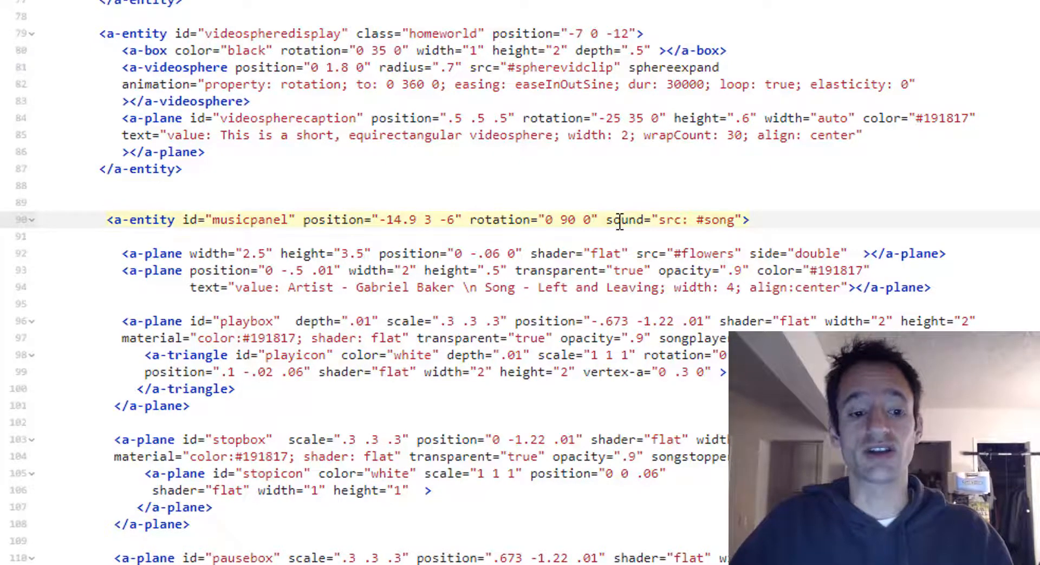
scroll(down, 3)
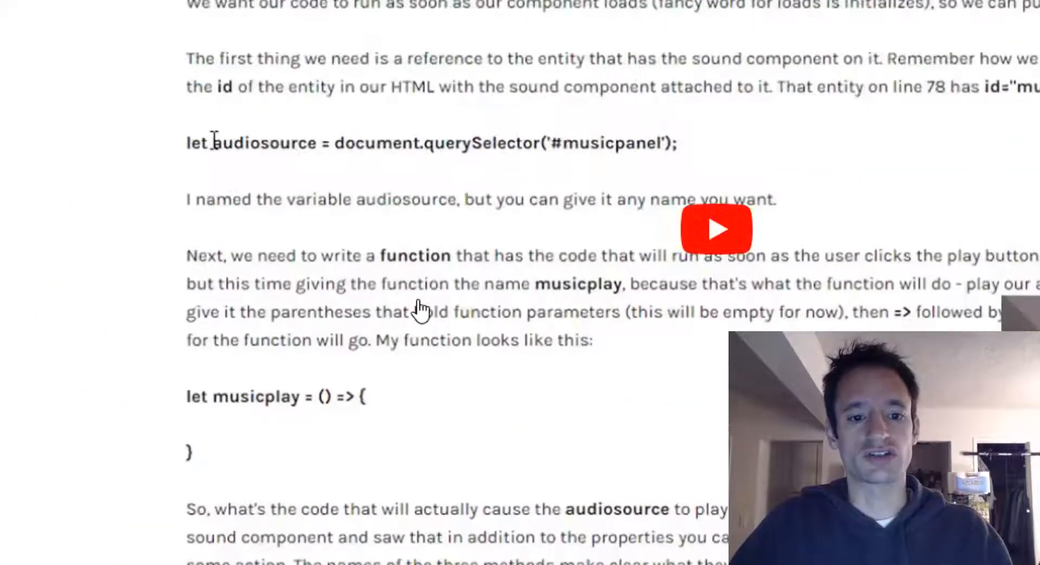
Scroll to the embedded editor and open the project's index.html showing the videoclip asset
scroll(down, 3)
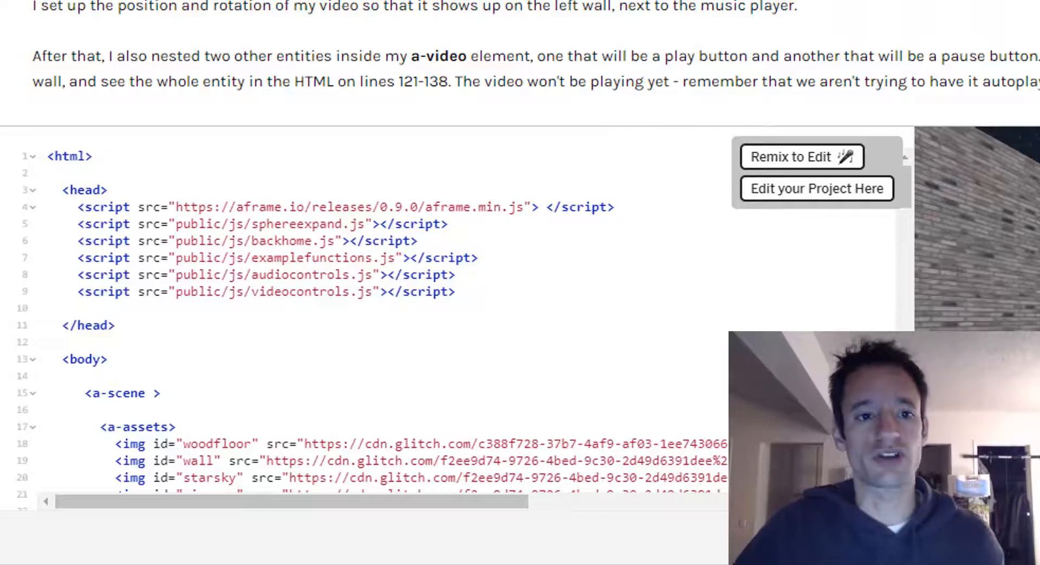
scroll(down, 3)
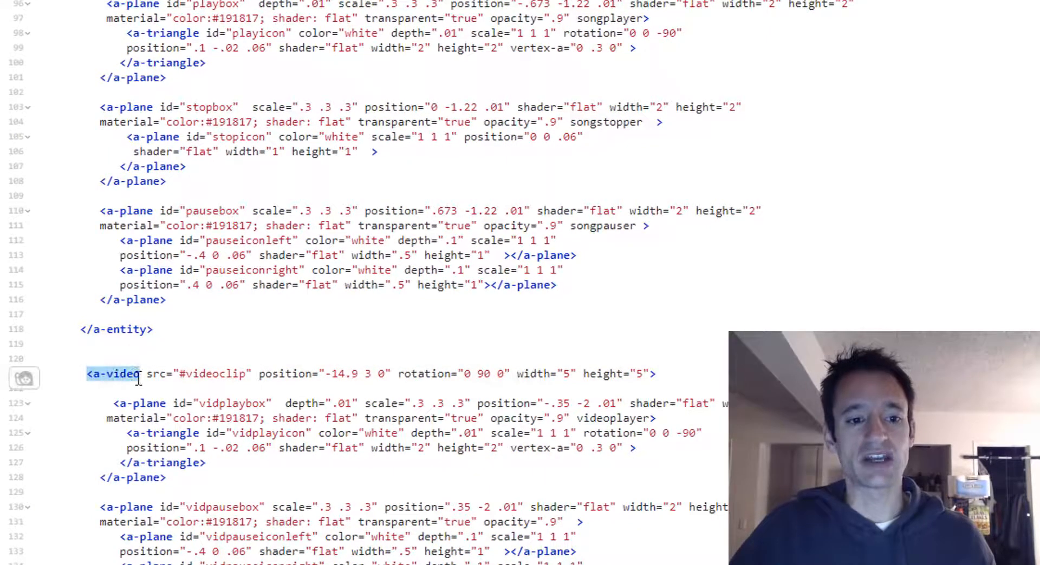
click(113, 374)
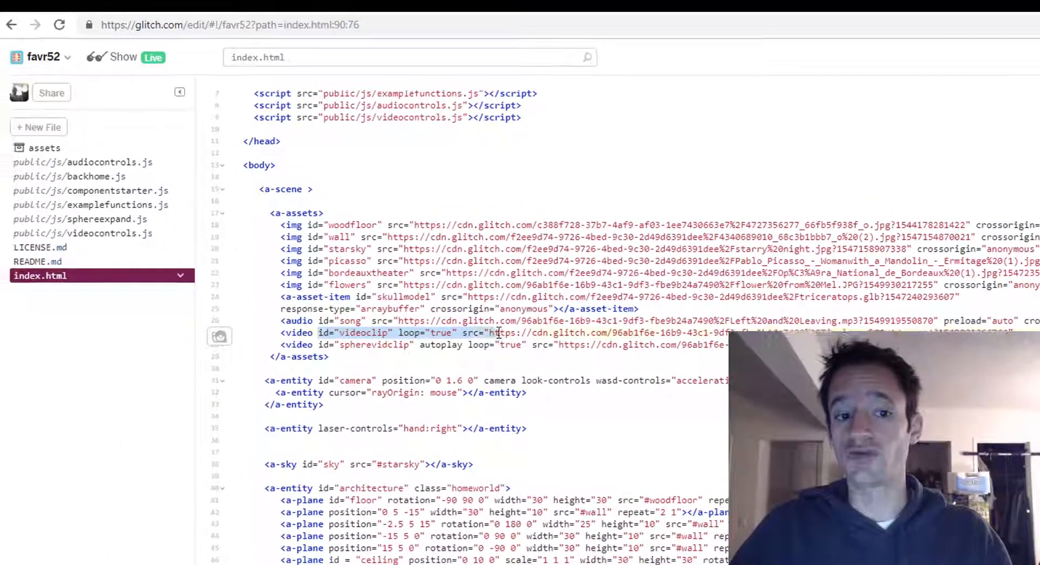
Check uploaded assets, then return to index.html and scroll to the a-video's vidplaybox plane
click(45, 148)
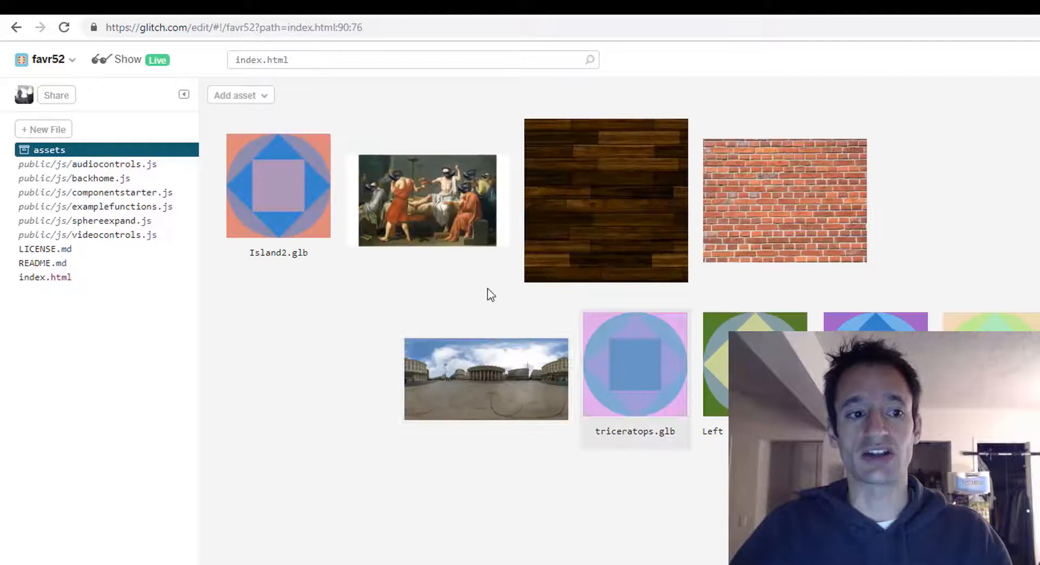
click(45, 277)
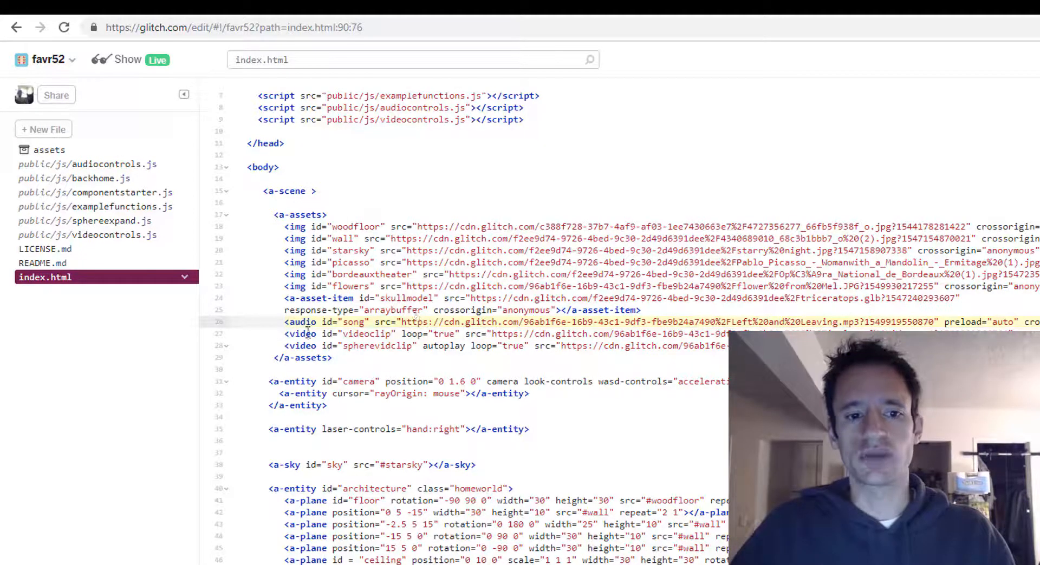
click(380, 334)
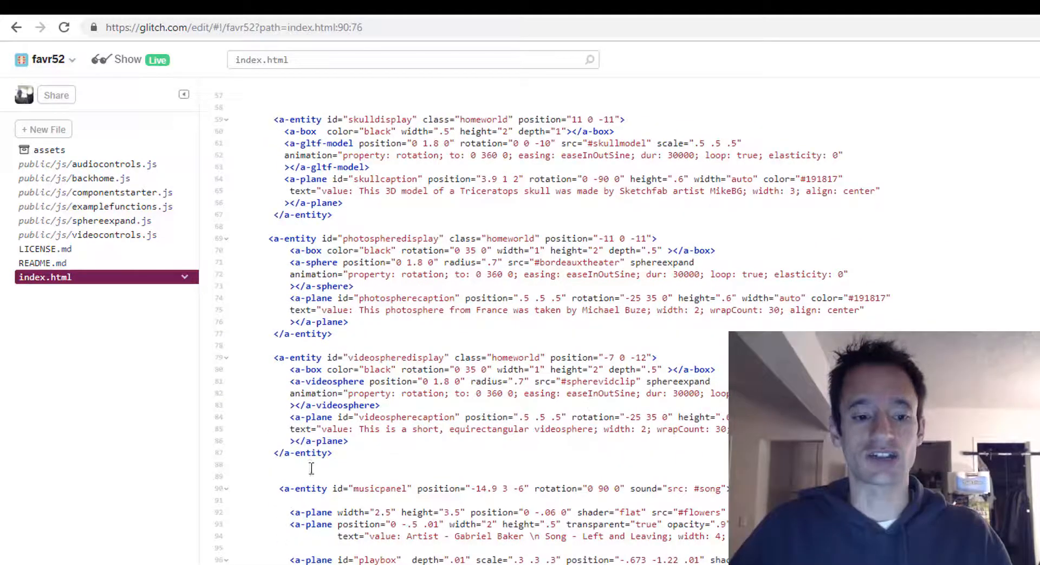
scroll(down, 3)
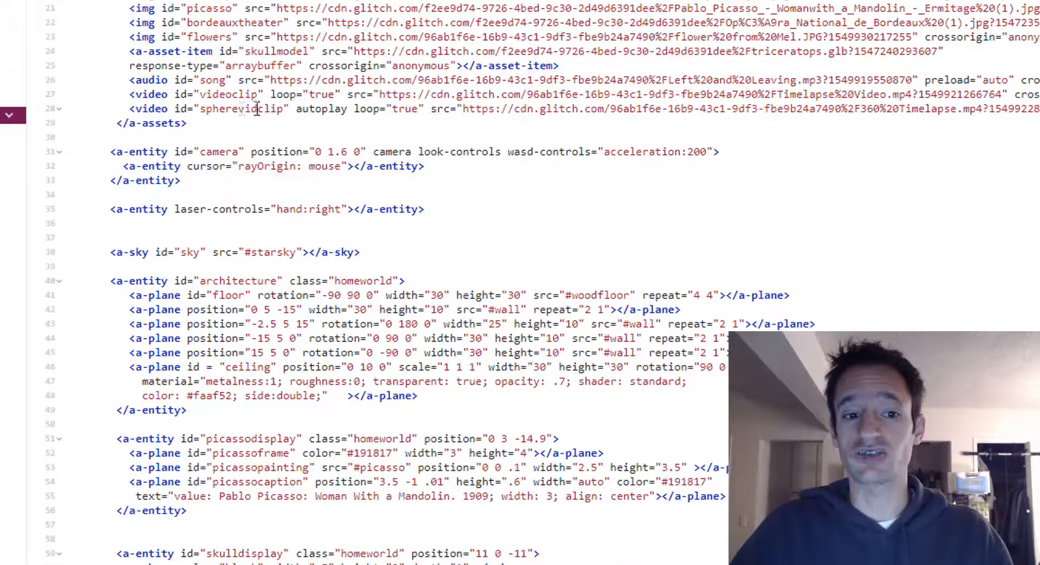
scroll(down, 3)
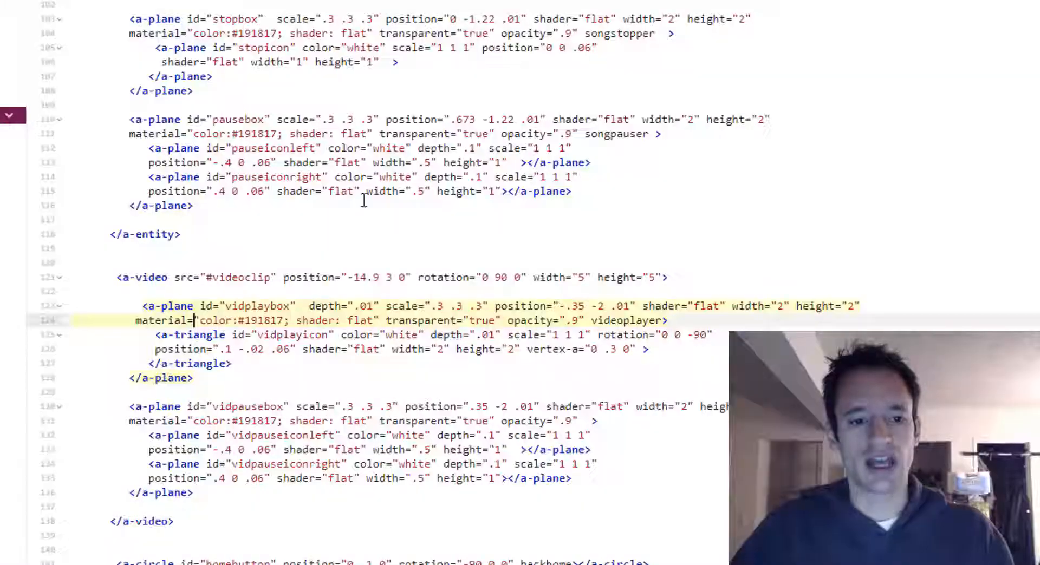
Switch to the Both view to show the 'Creating the Video Player Component' section
click(197, 463)
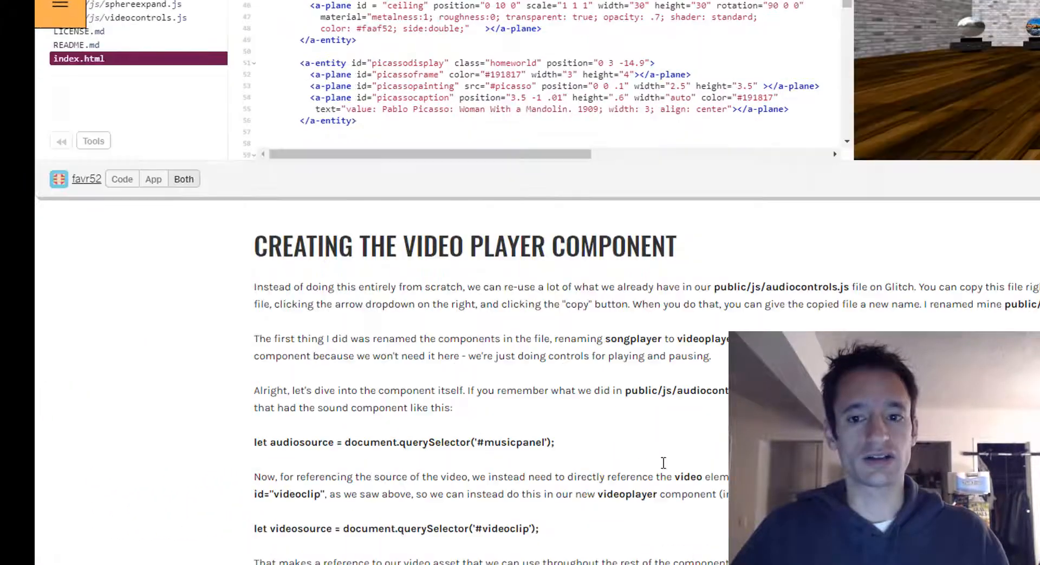
Open audiocontrols.js and reveal its Rename, Copy and Delete file actions
scroll(down, 3)
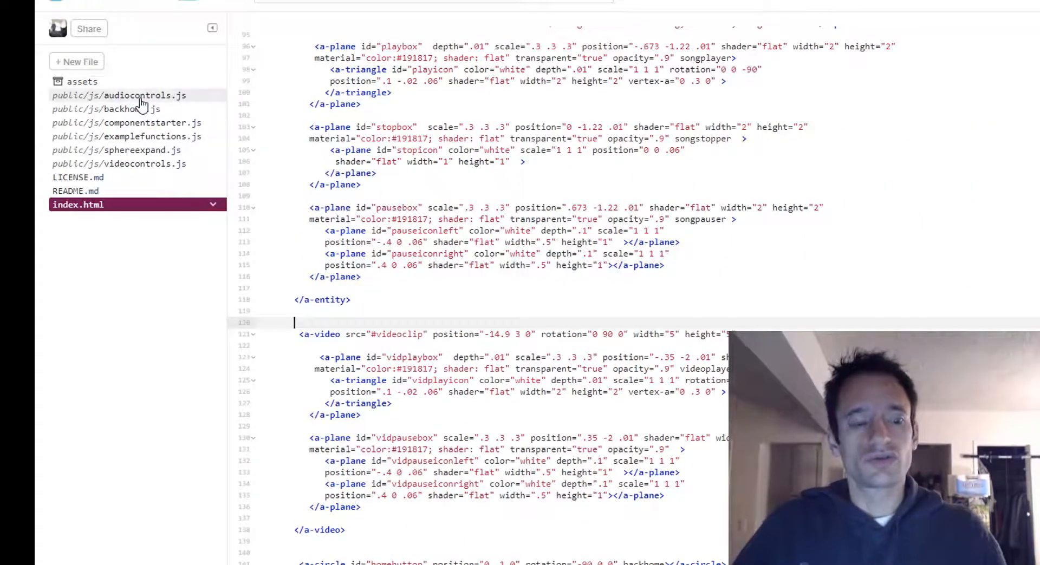
click(136, 95)
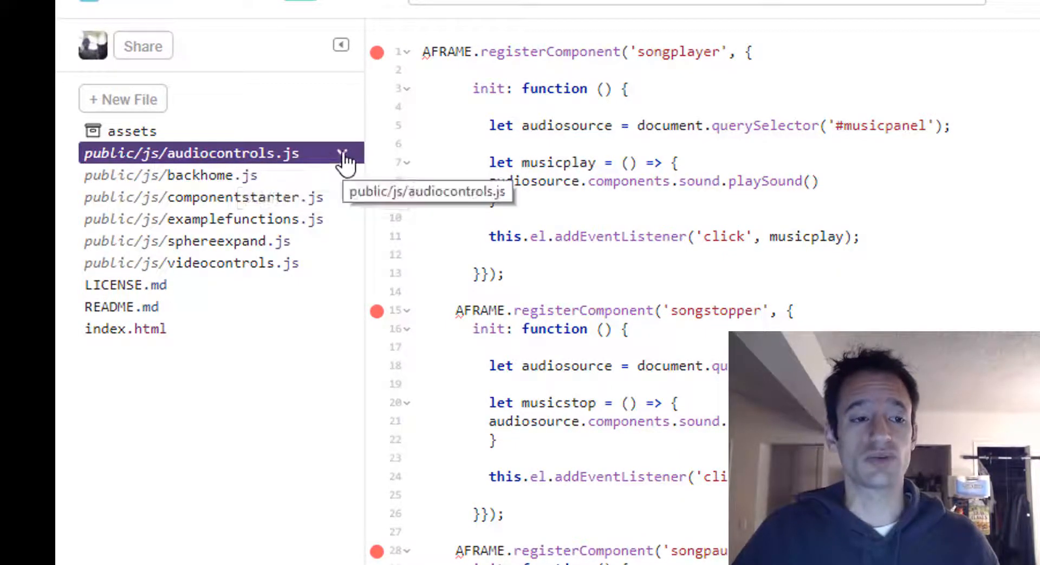
click(342, 153)
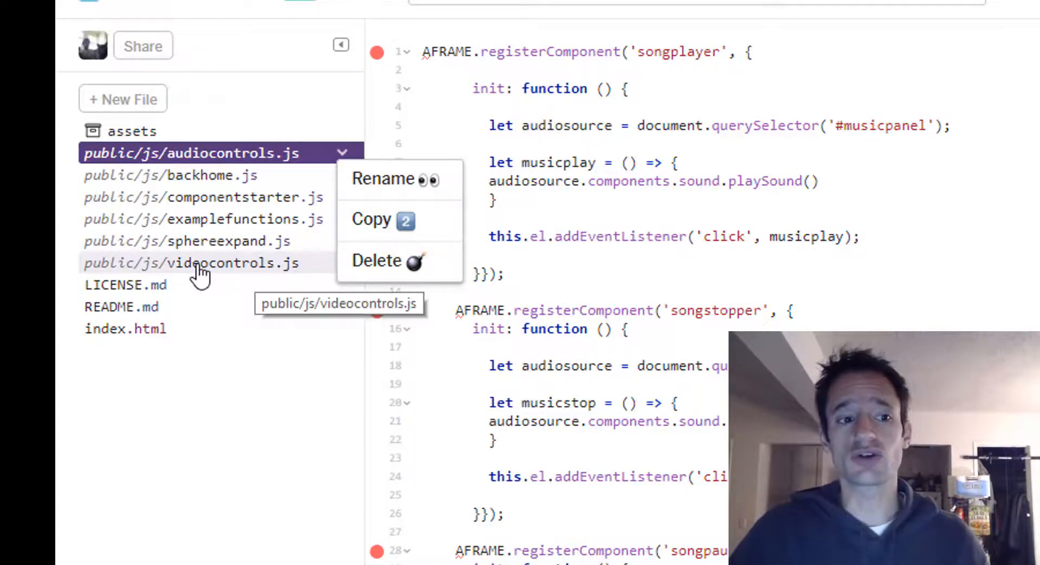
click(192, 263)
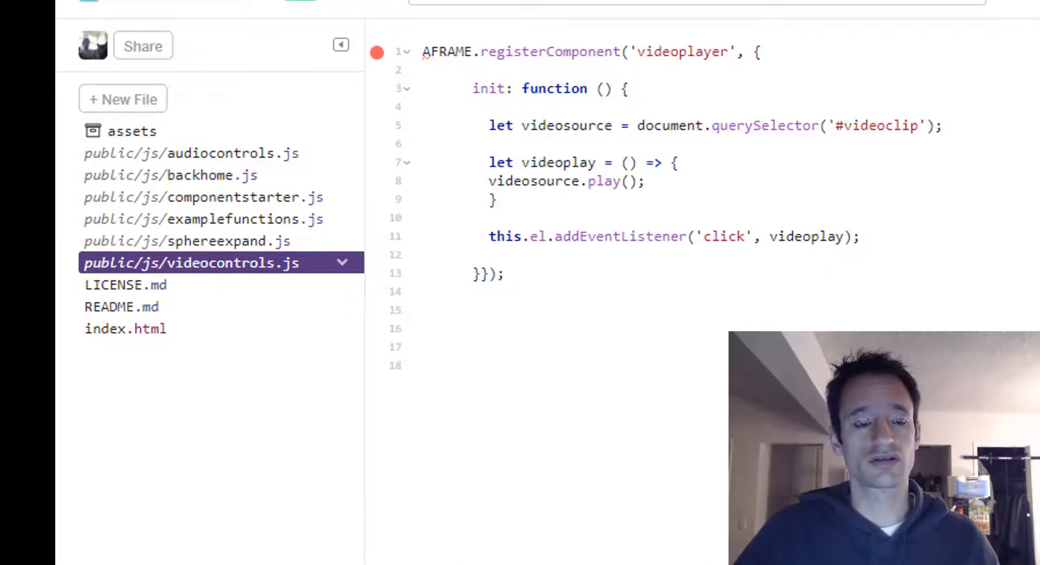
mouse_move(246, 178)
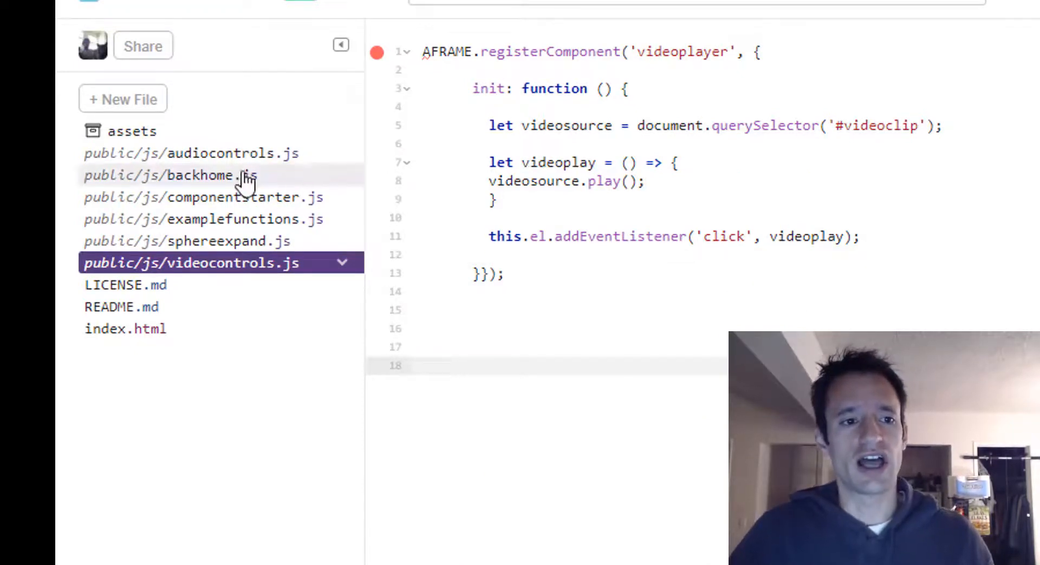
click(193, 153)
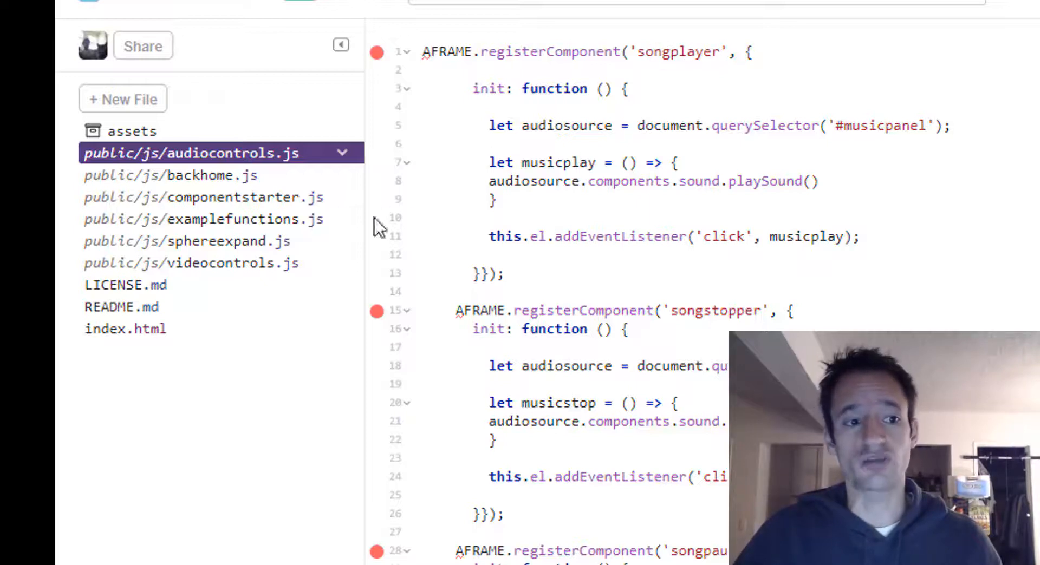
click(192, 263)
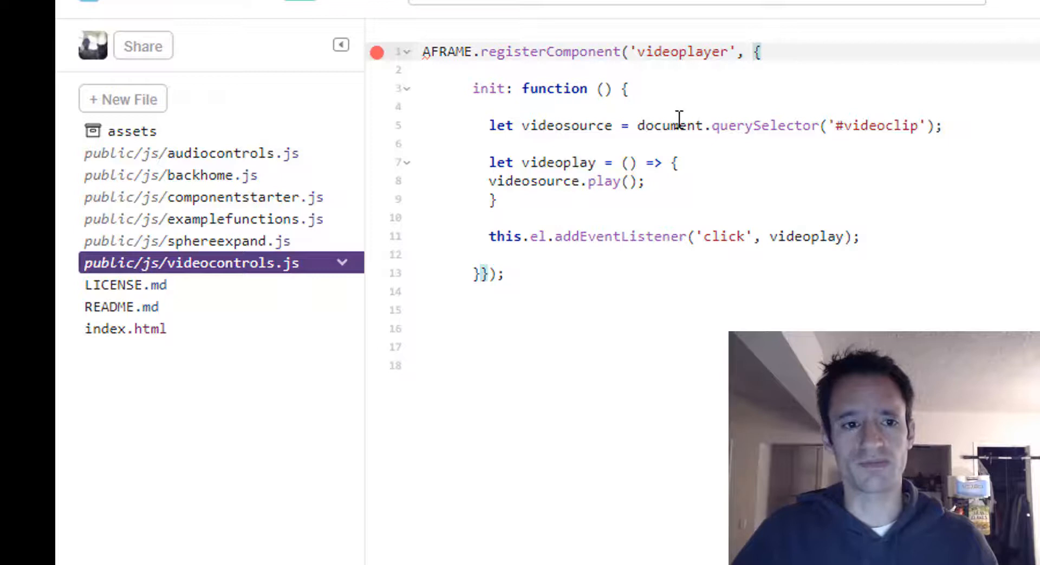
click(672, 125)
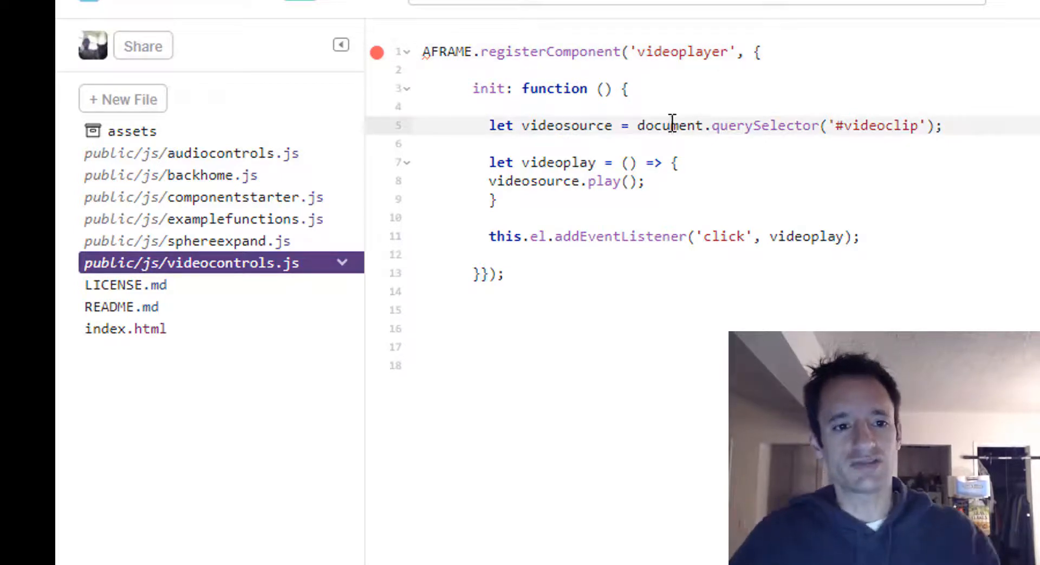
click(192, 153)
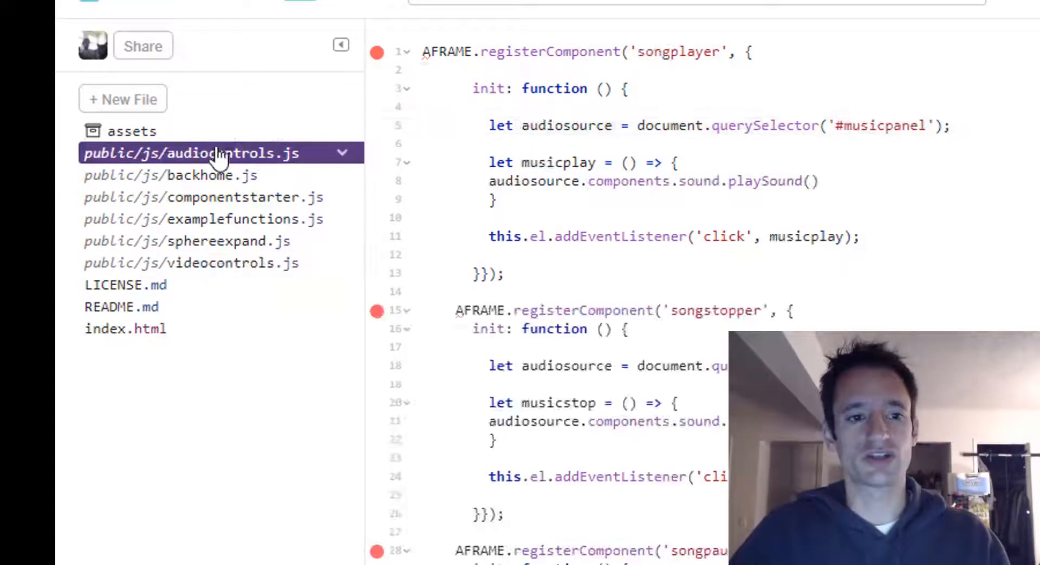
click(191, 263)
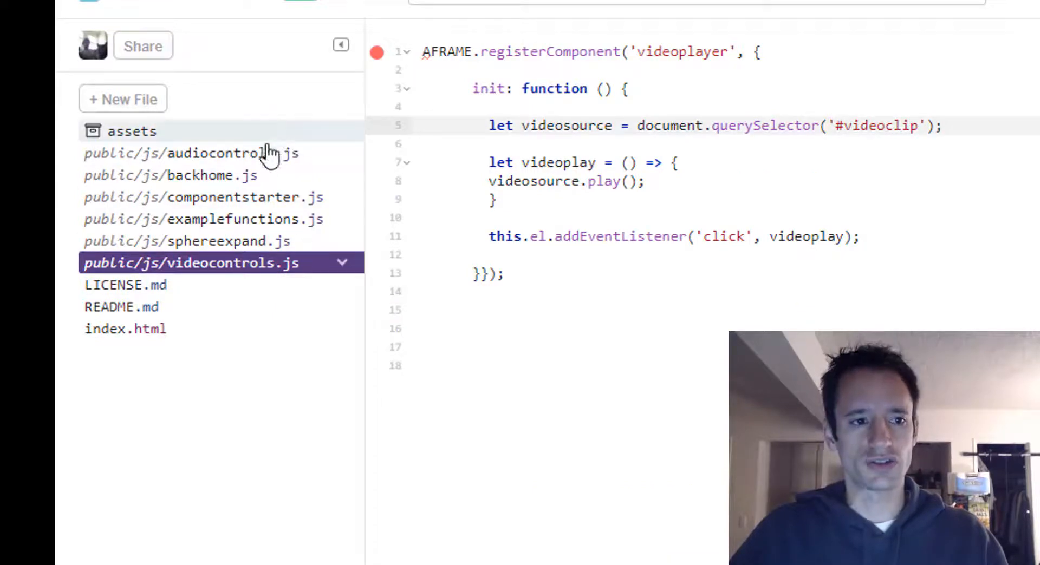
click(192, 154)
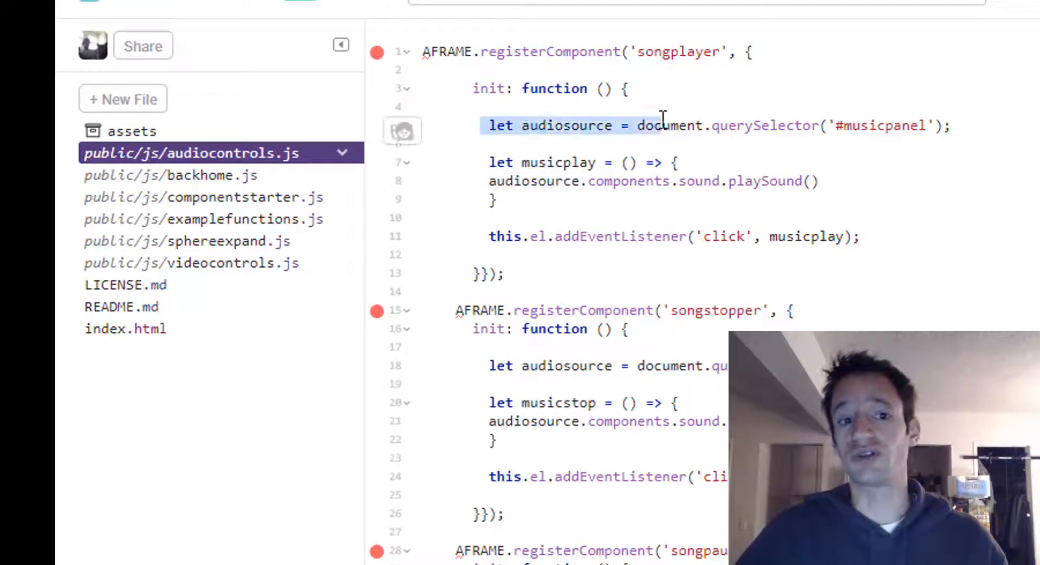
click(580, 127)
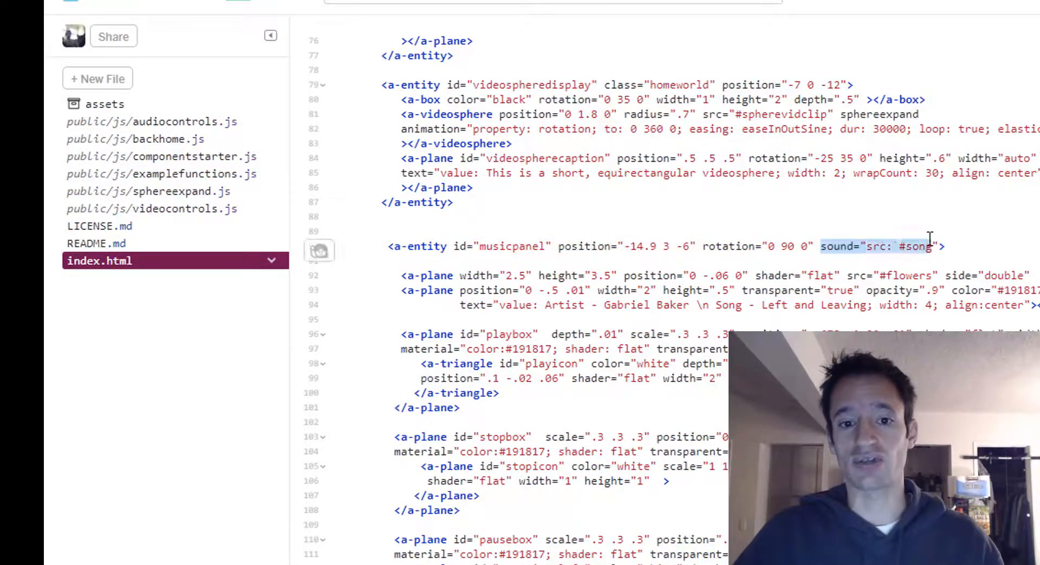
click(150, 121)
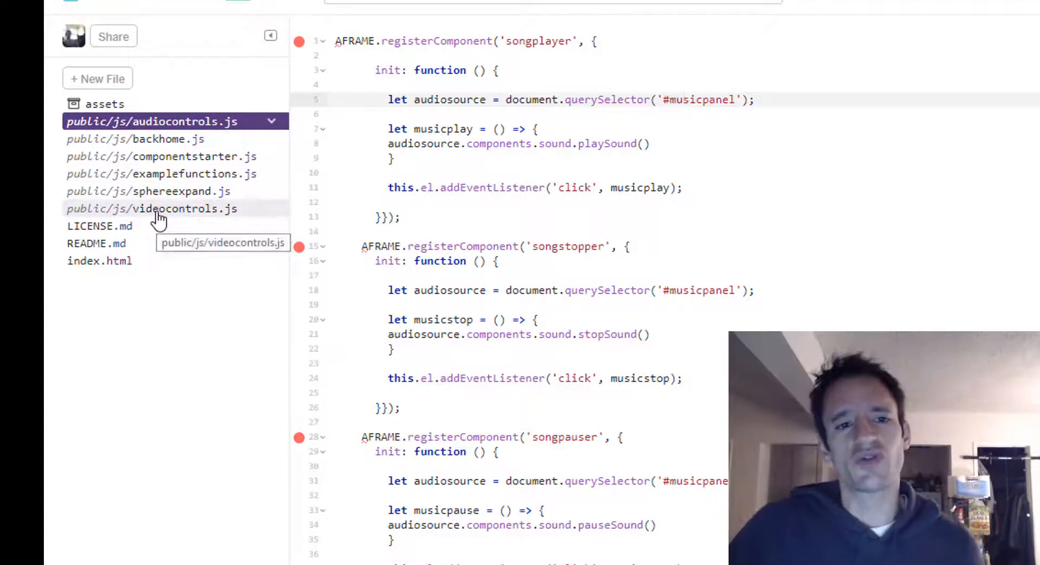
click(152, 208)
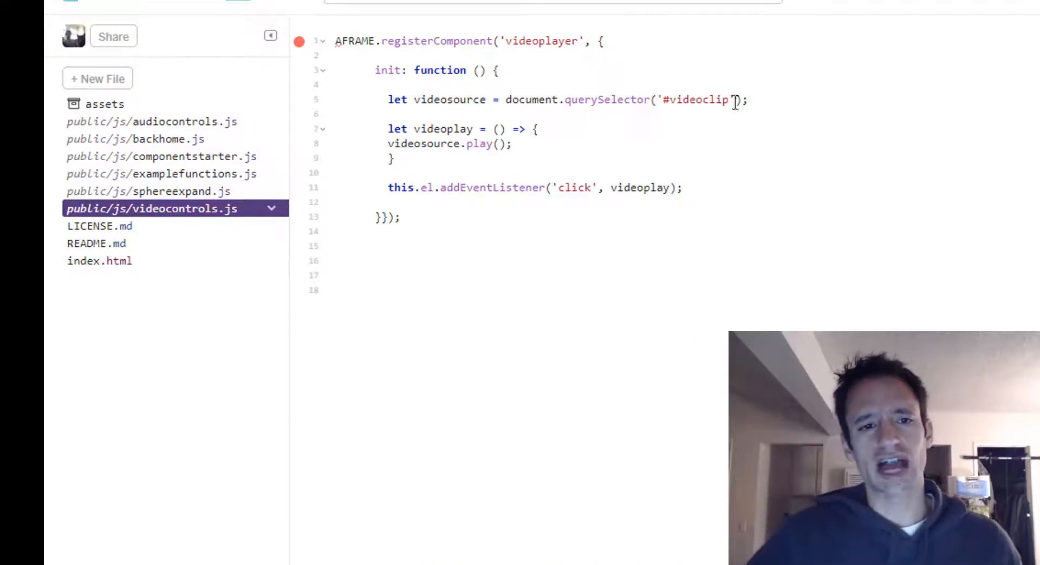
mouse_move(154, 258)
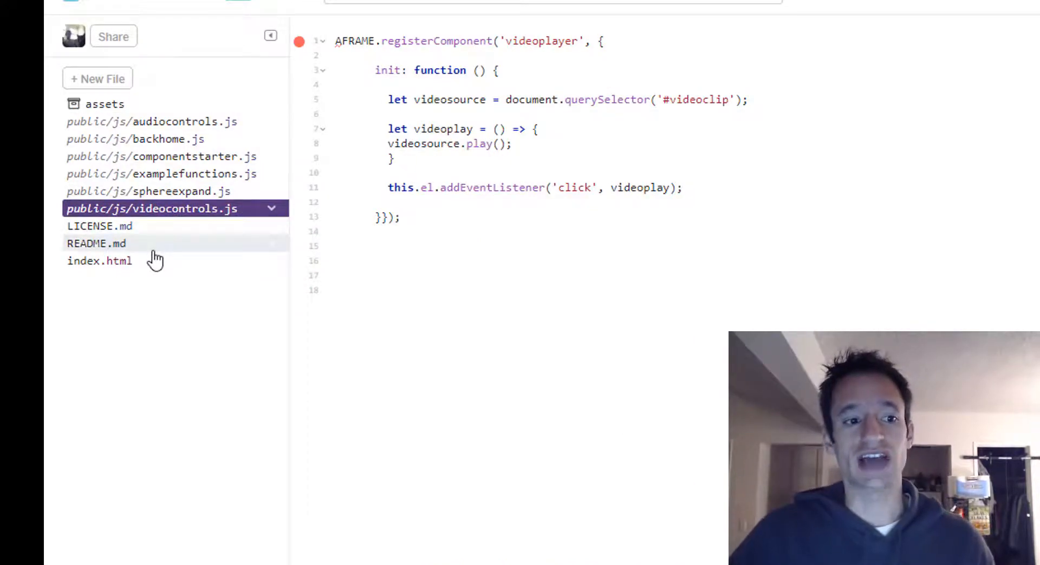
click(100, 260)
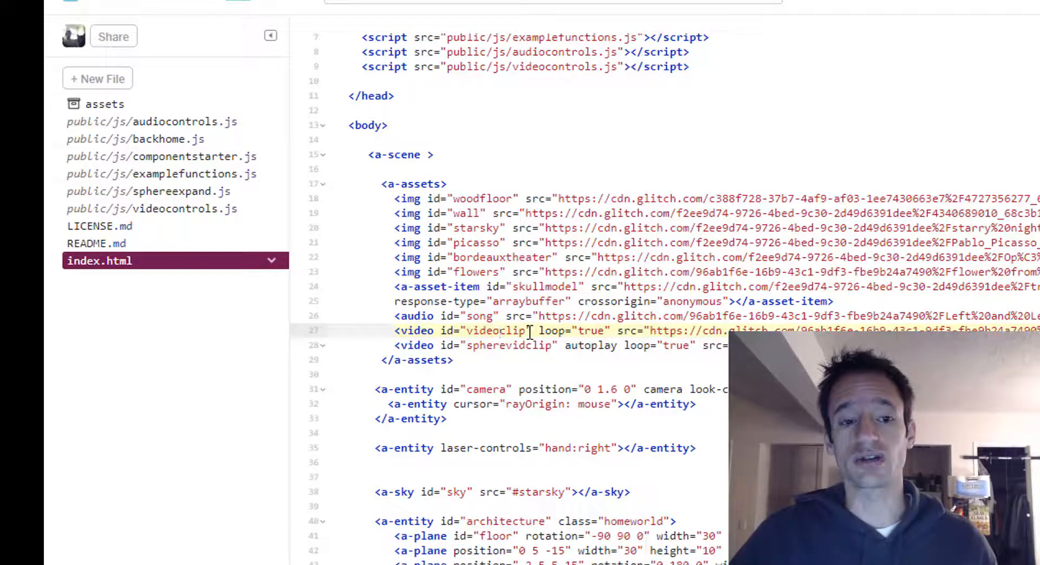
scroll(down, 3)
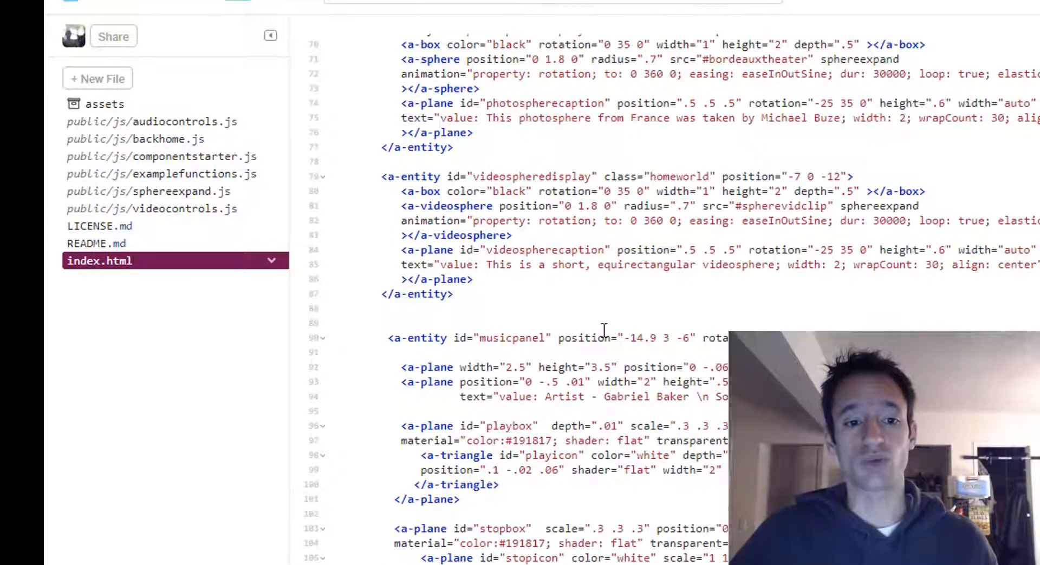
scroll(down, 3)
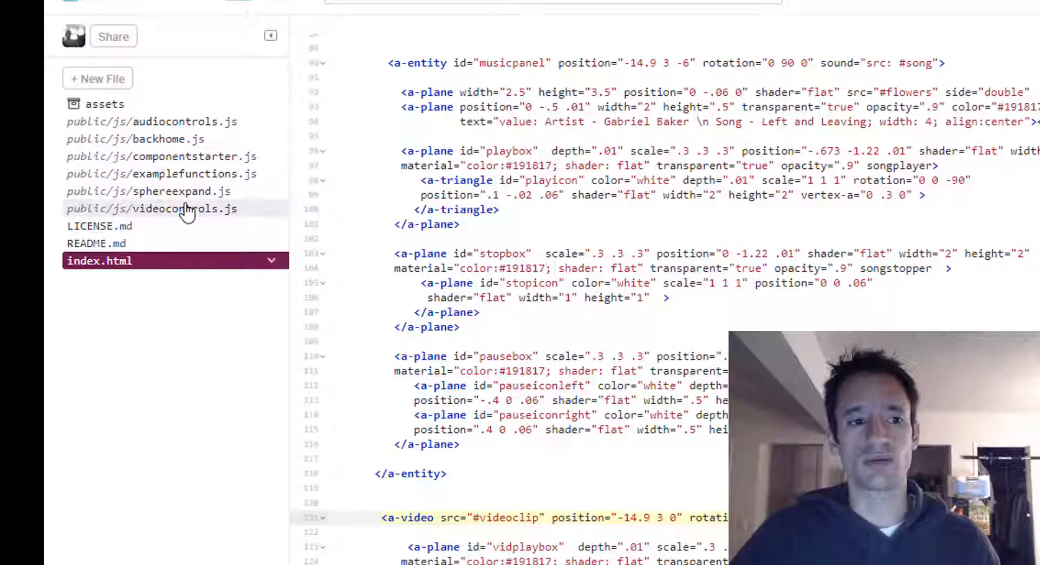
Compare videocontrols.js with index.html's videoclip id and audiocontrols.js, then examine the videoplay function
click(153, 208)
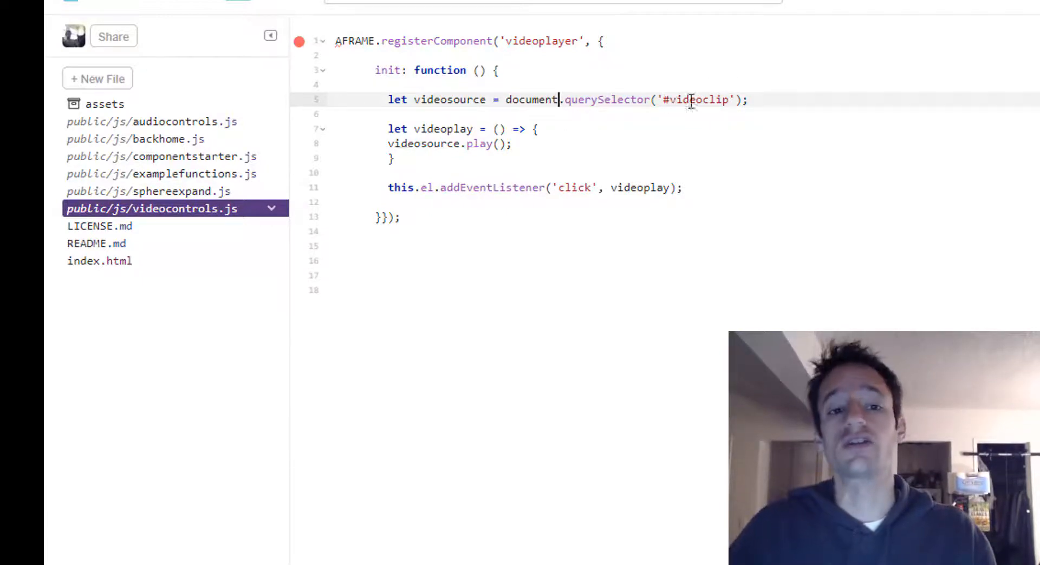
click(100, 261)
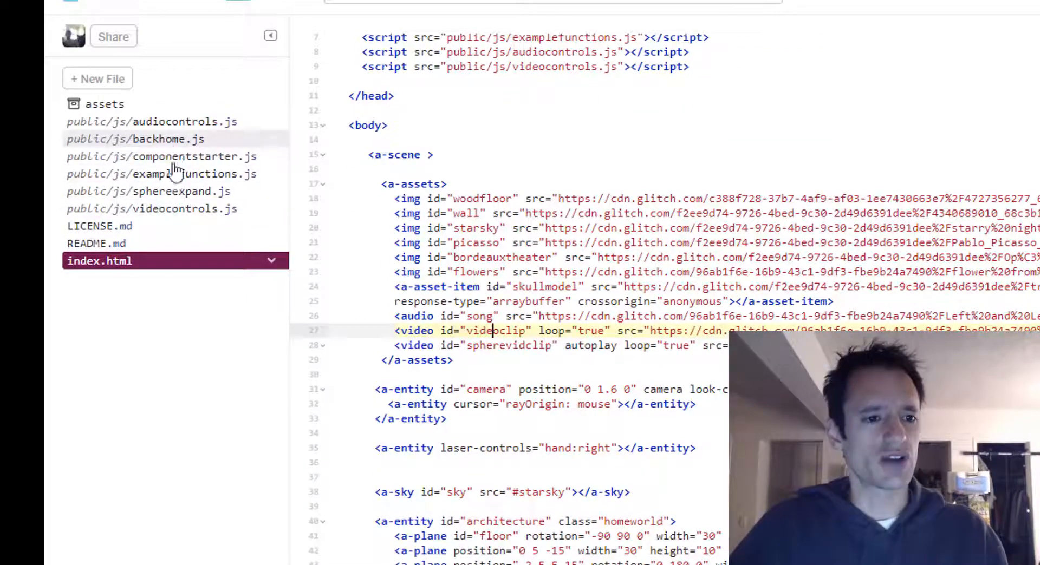
click(153, 208)
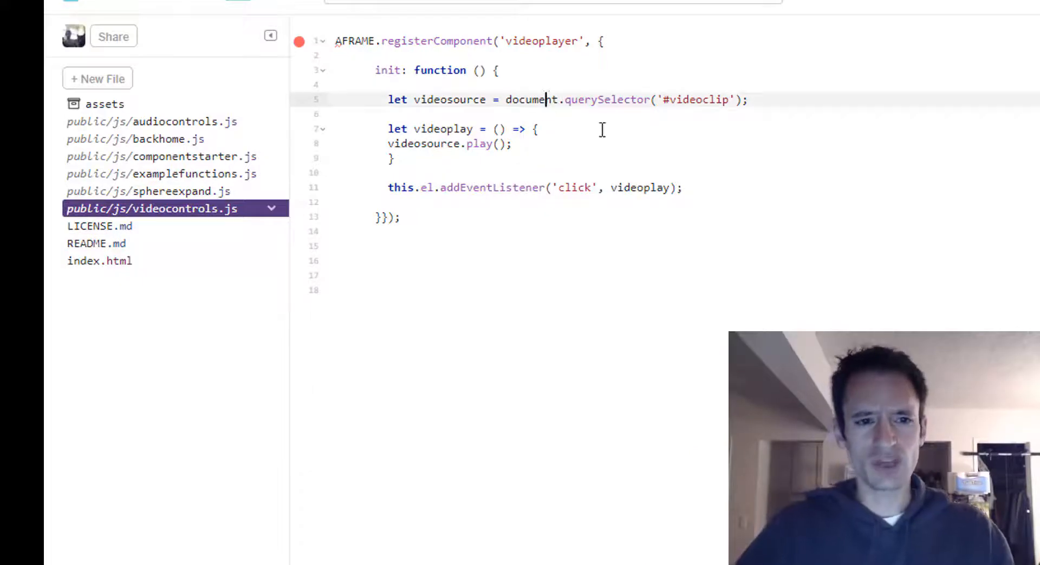
click(153, 121)
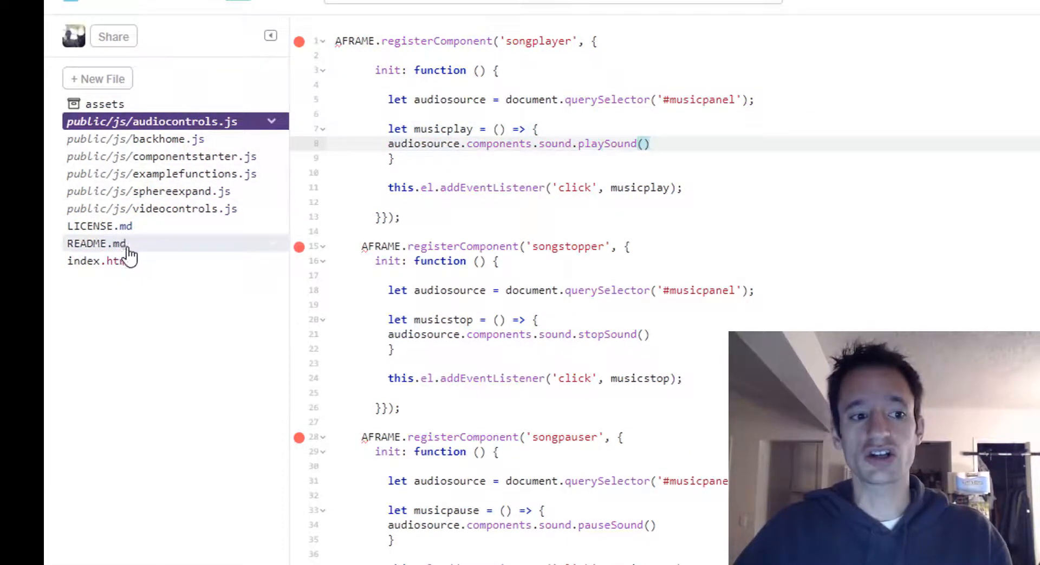
click(151, 207)
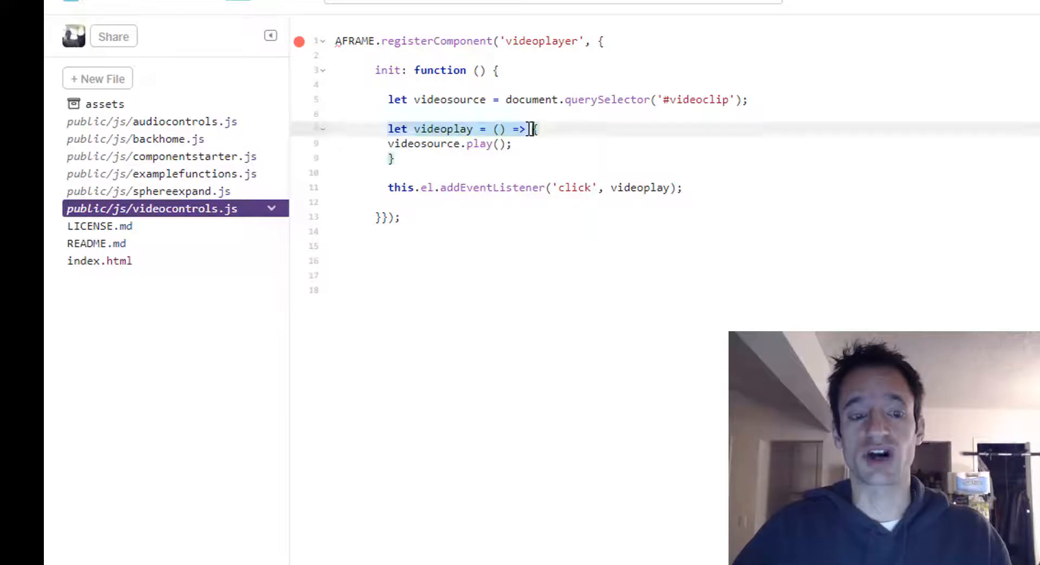
click(457, 129)
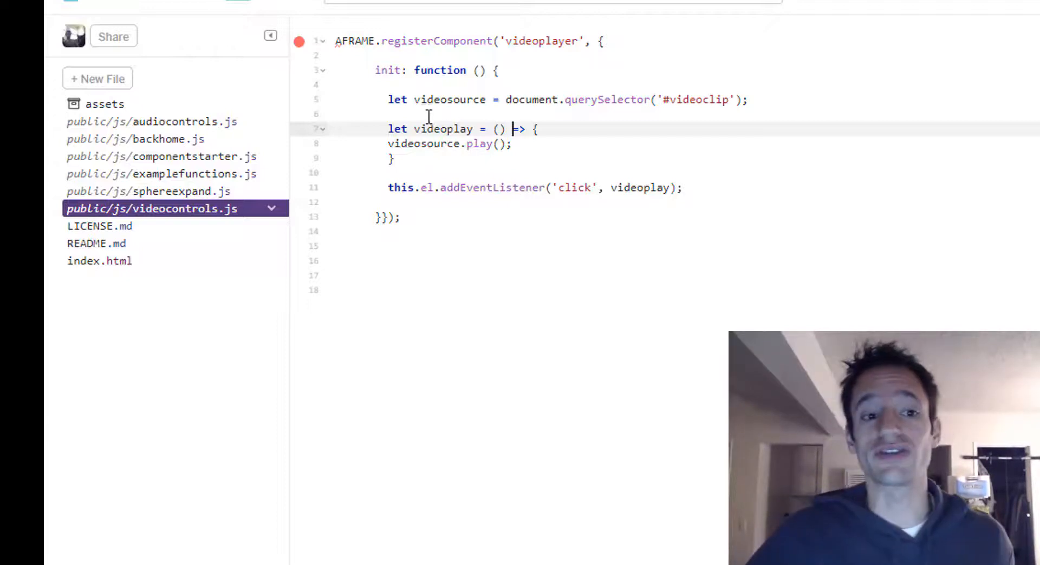
click(153, 121)
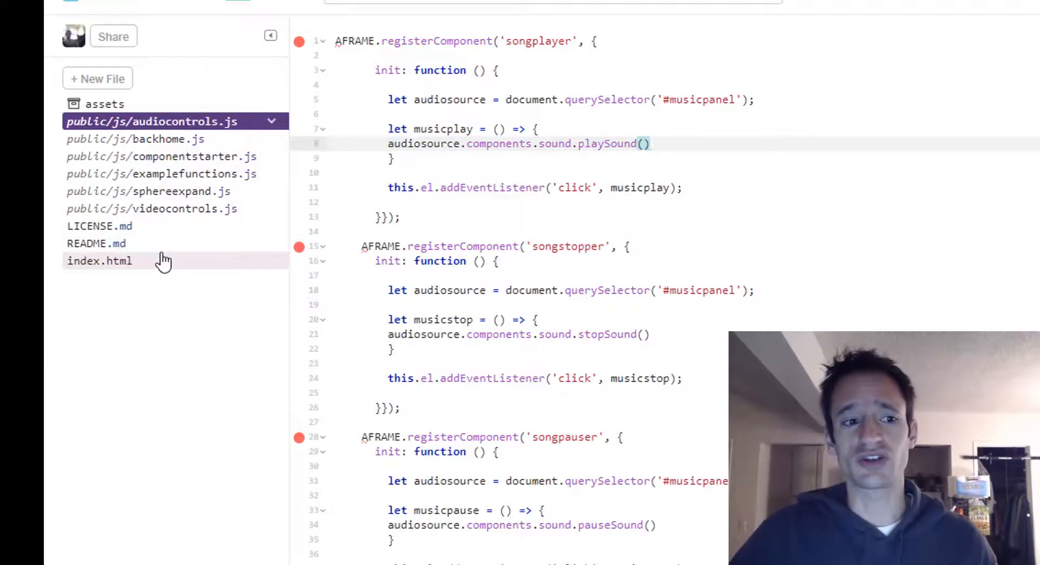
click(100, 261)
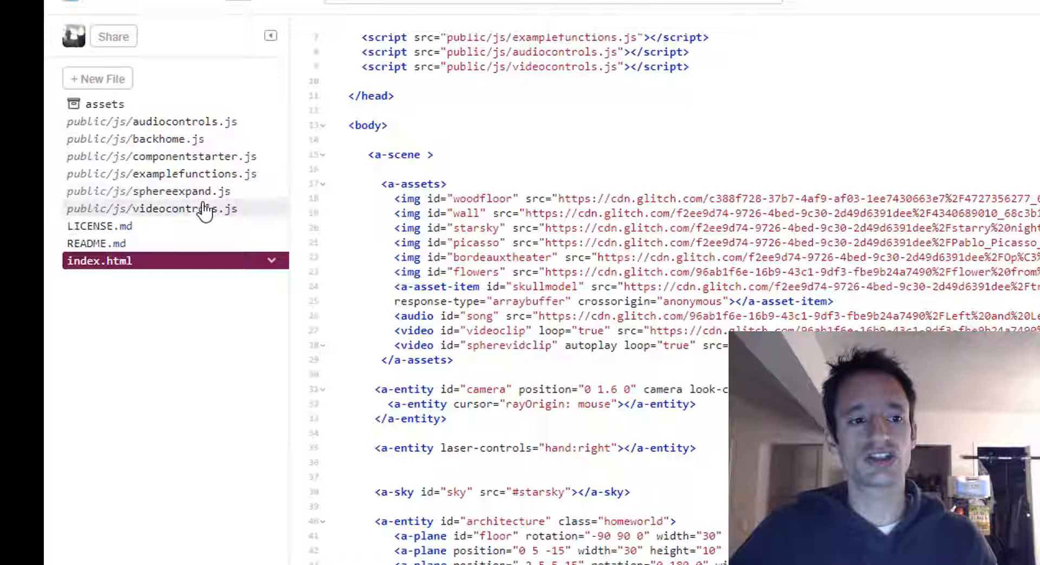
click(153, 208)
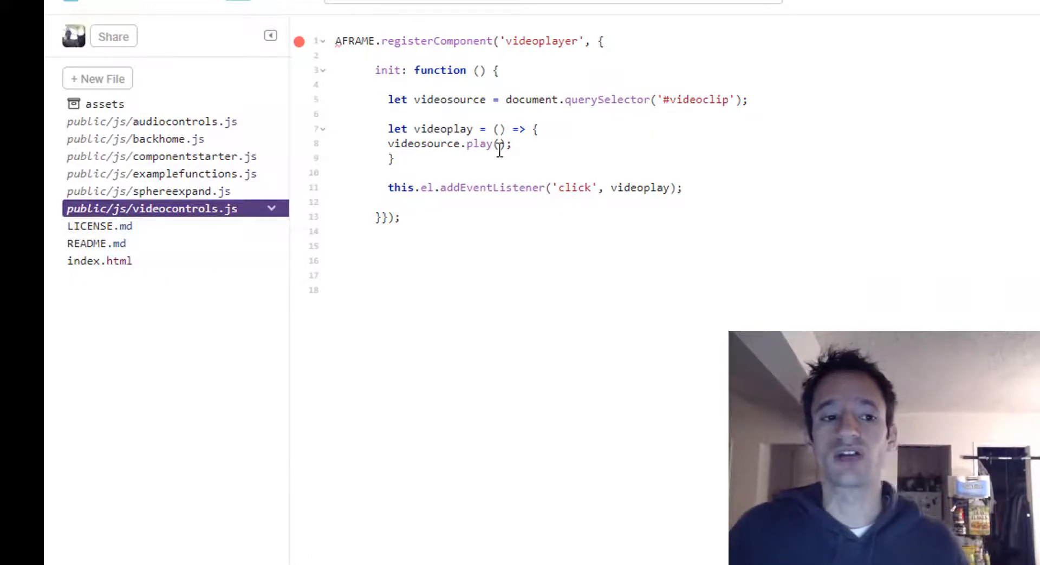
click(100, 261)
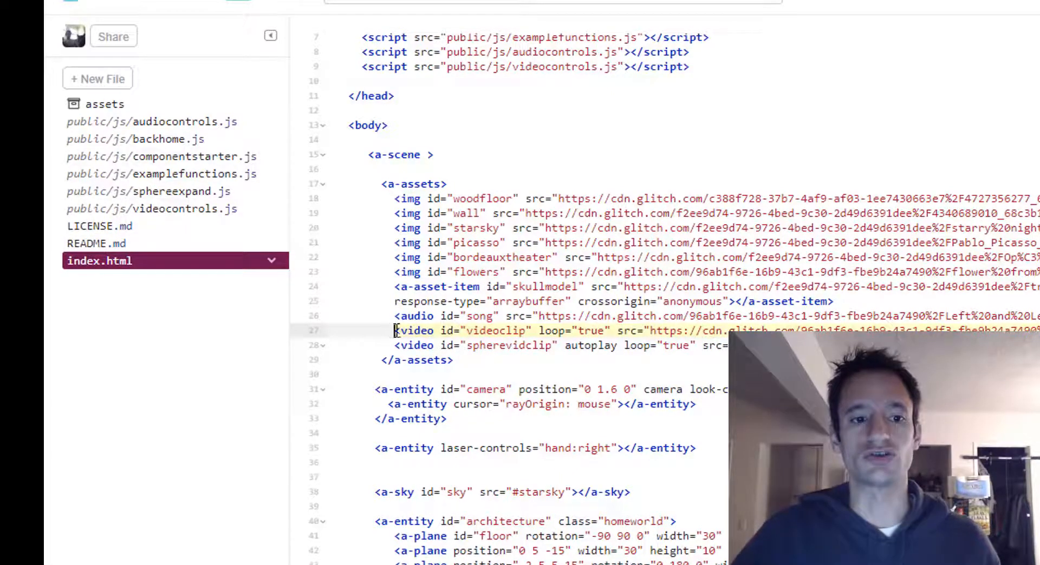
click(153, 208)
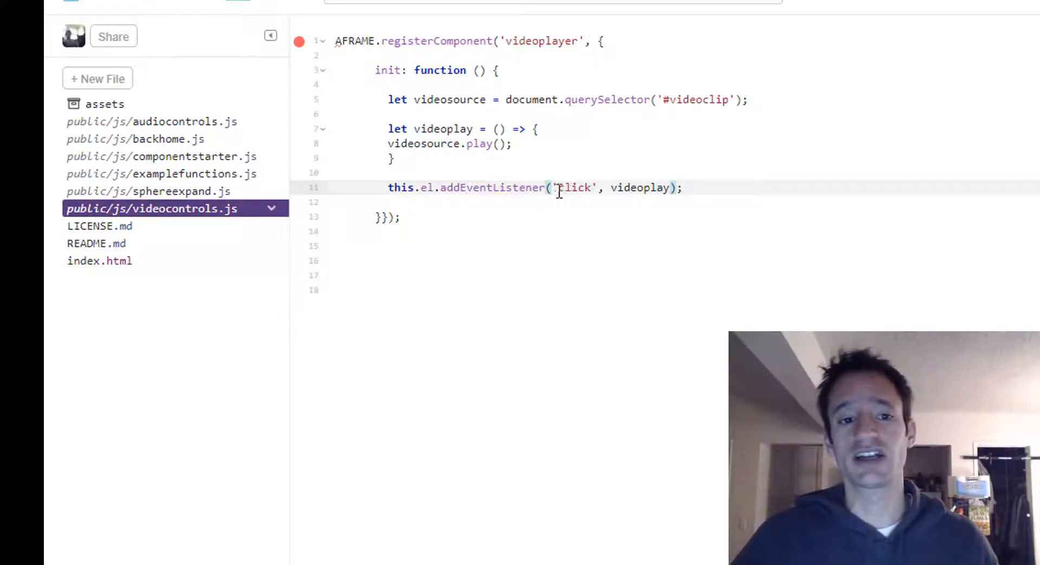
double_click(575, 188)
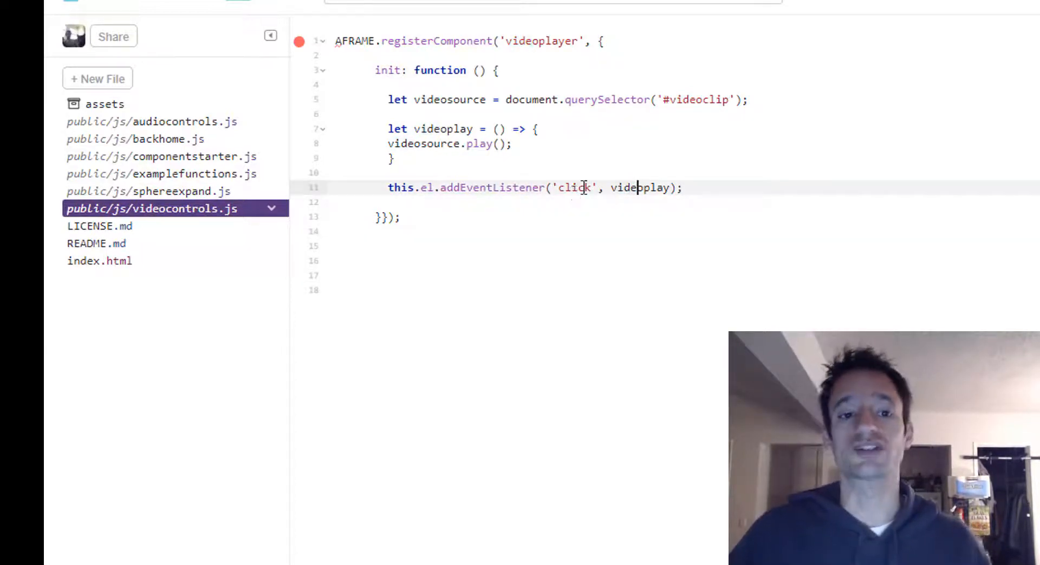
double_click(441, 128)
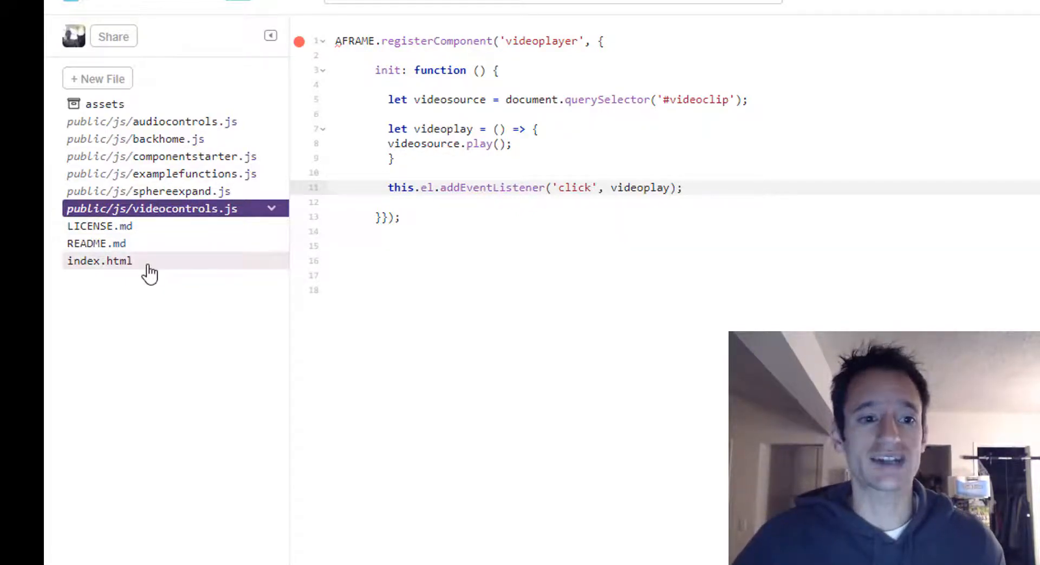
Reopen index.html and scroll to the a-assets block listing the videoclip video
click(99, 260)
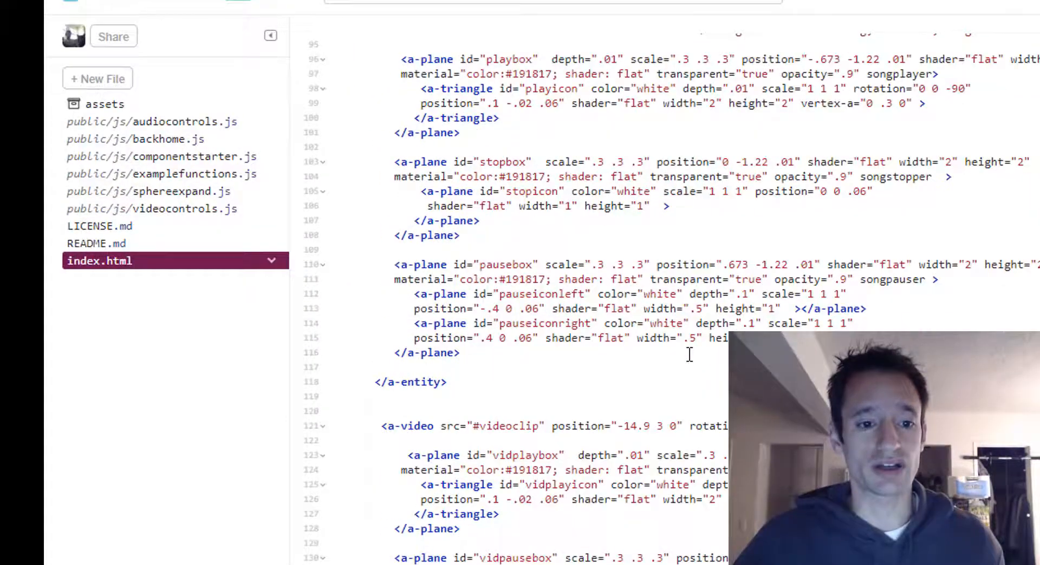
scroll(down, 3)
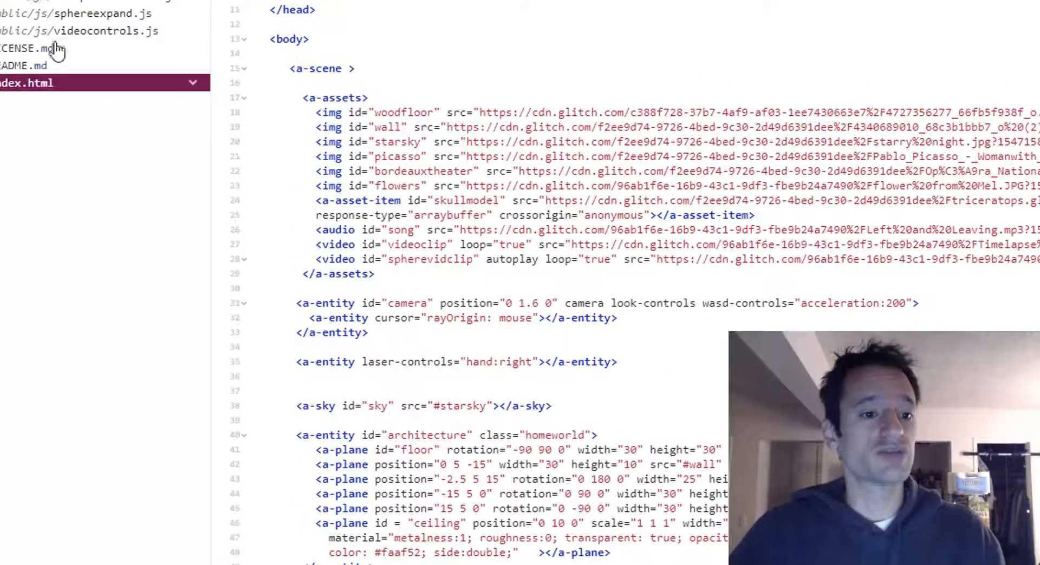
Remove the blank line after the head's videocontrols.js script tag, then reopen videocontrols.js
click(79, 30)
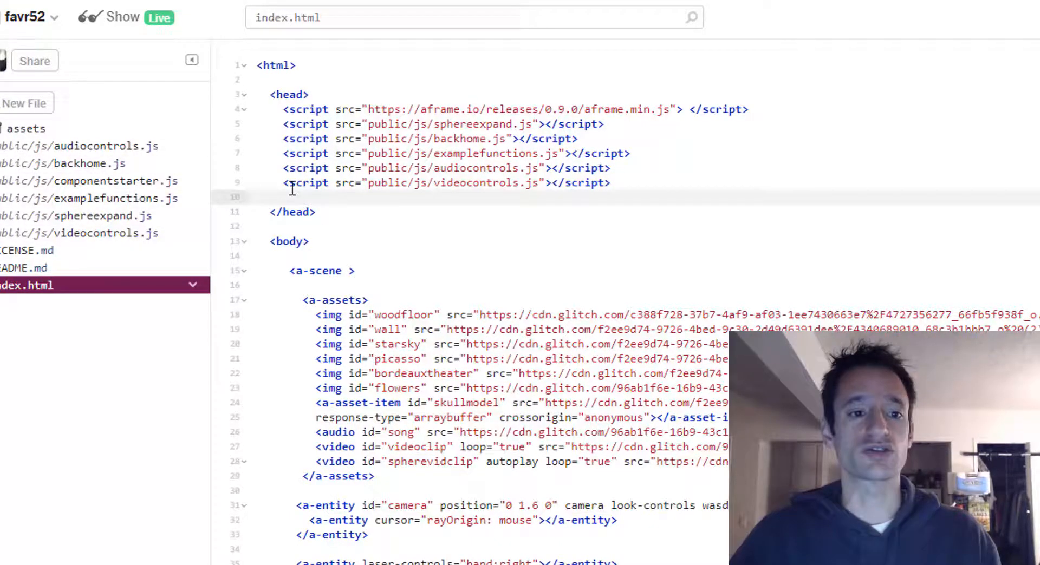
double_click(451, 183)
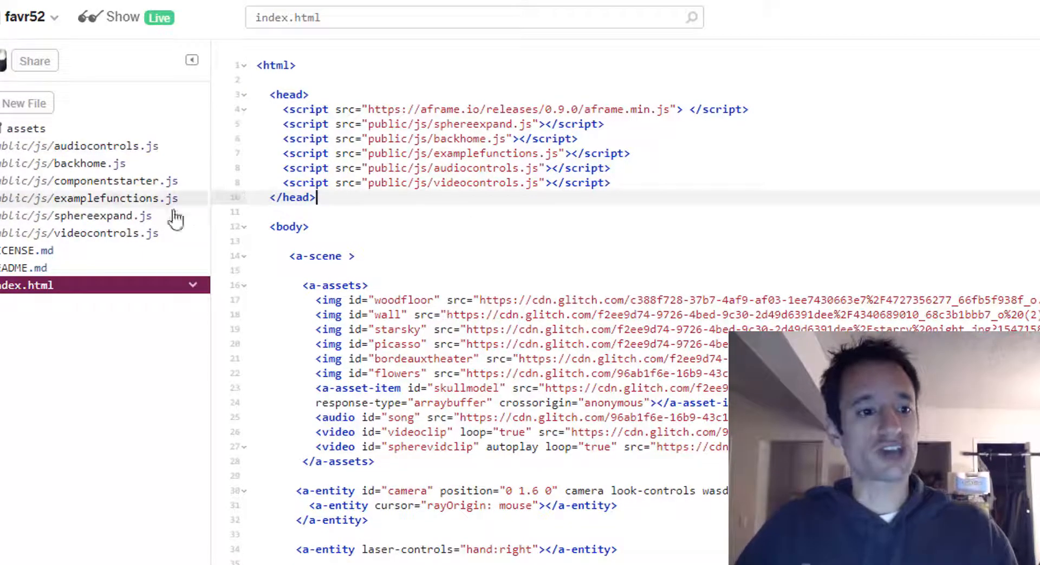
click(80, 232)
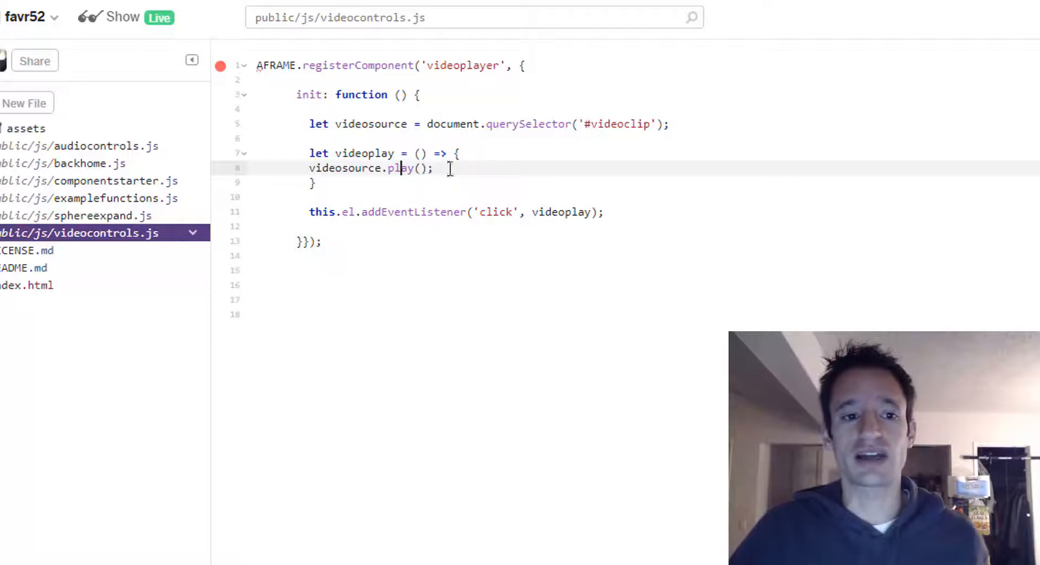
text(.;au)
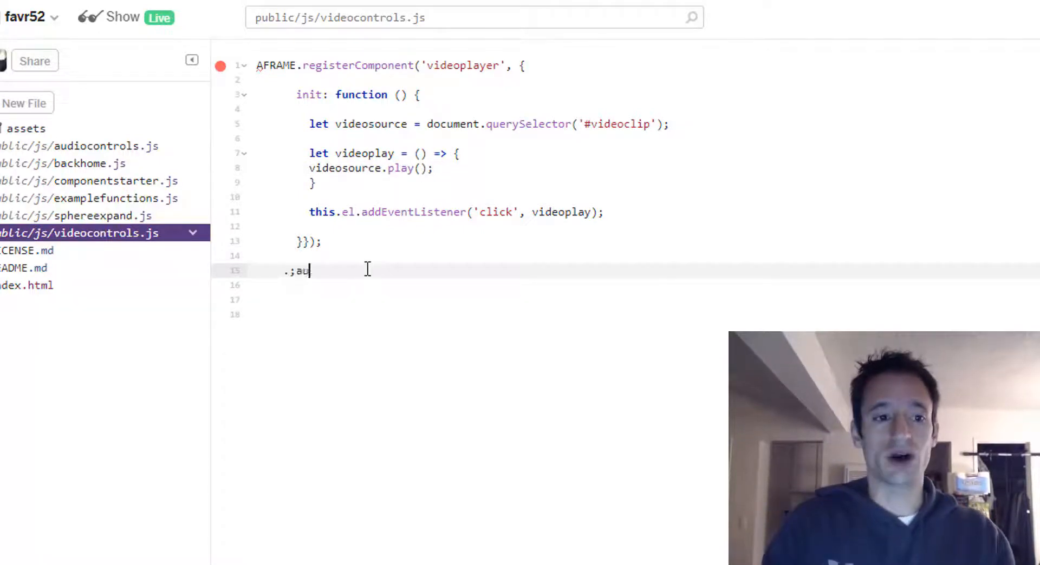
text(pau)
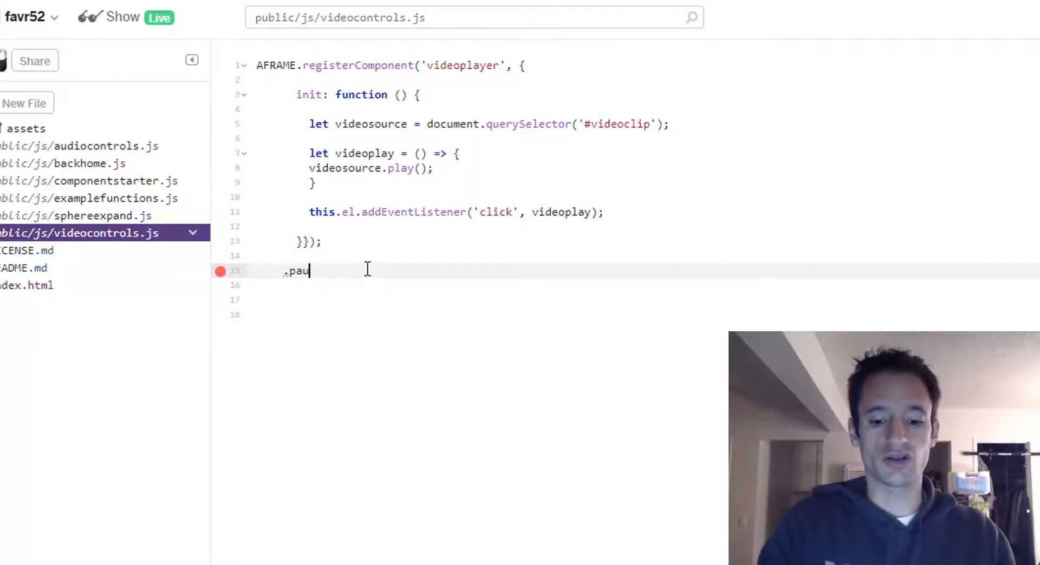
text(se())
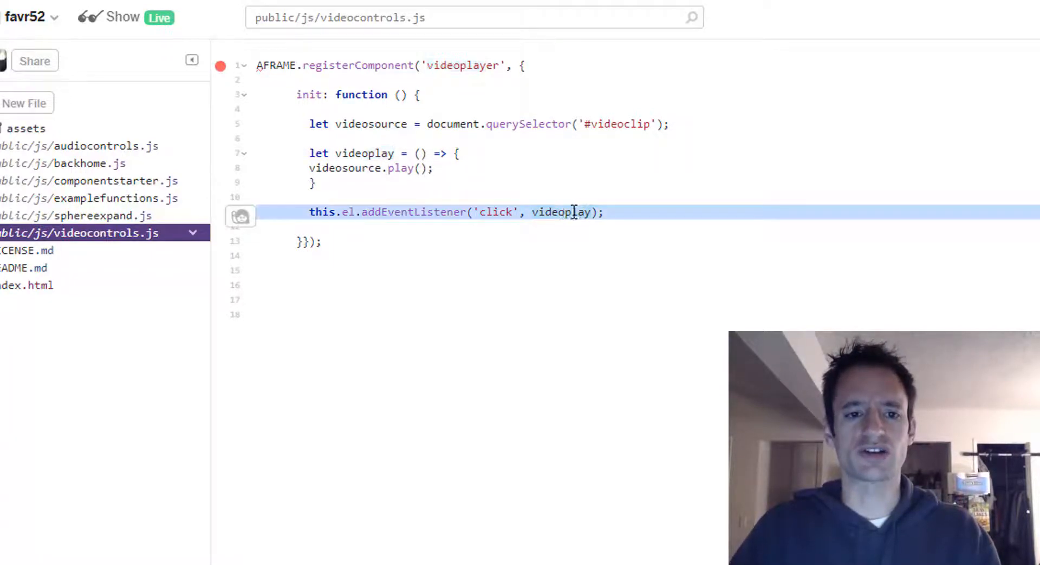
click(571, 212)
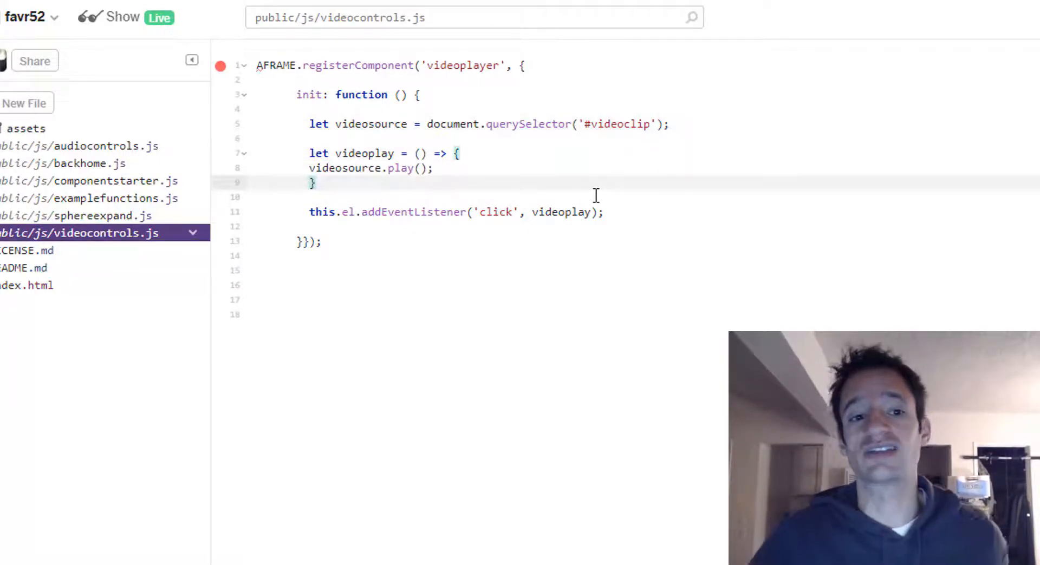
mouse_move(639, 190)
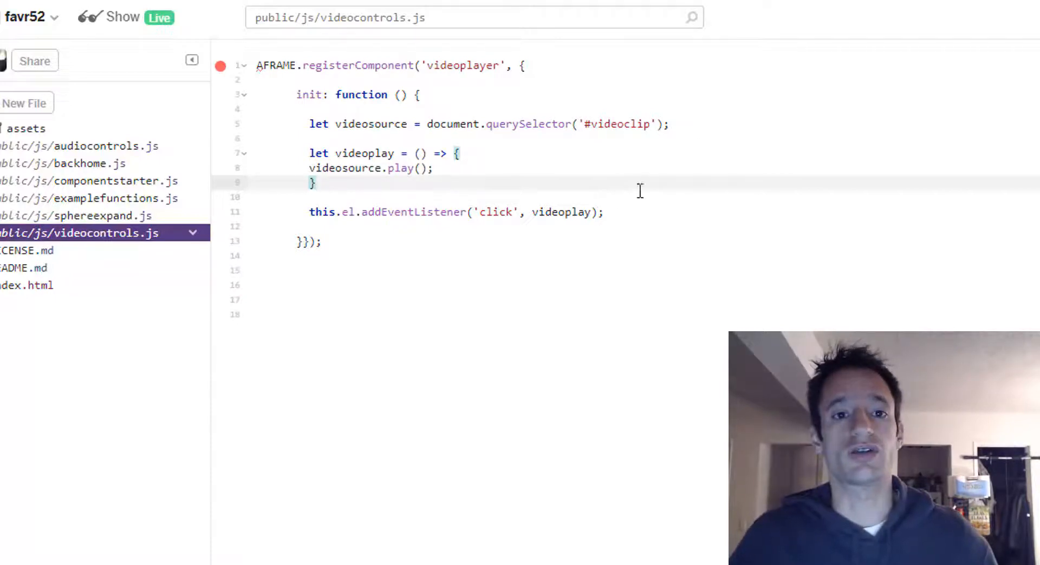